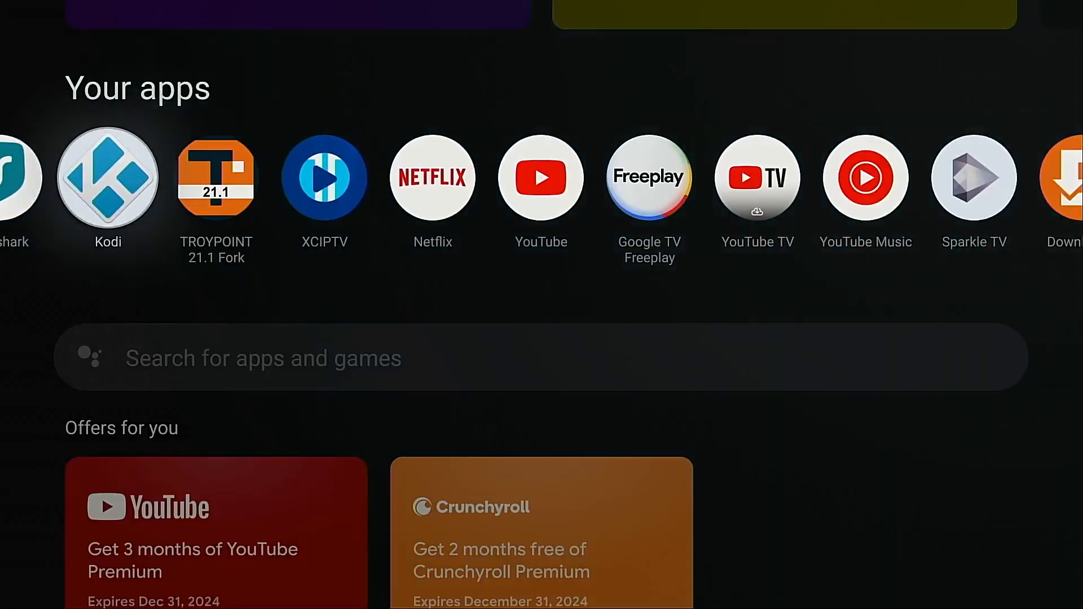
# - Show Kodi and its System page from Google TV, then switch to Fire TV home
pyautogui.click(107, 180)
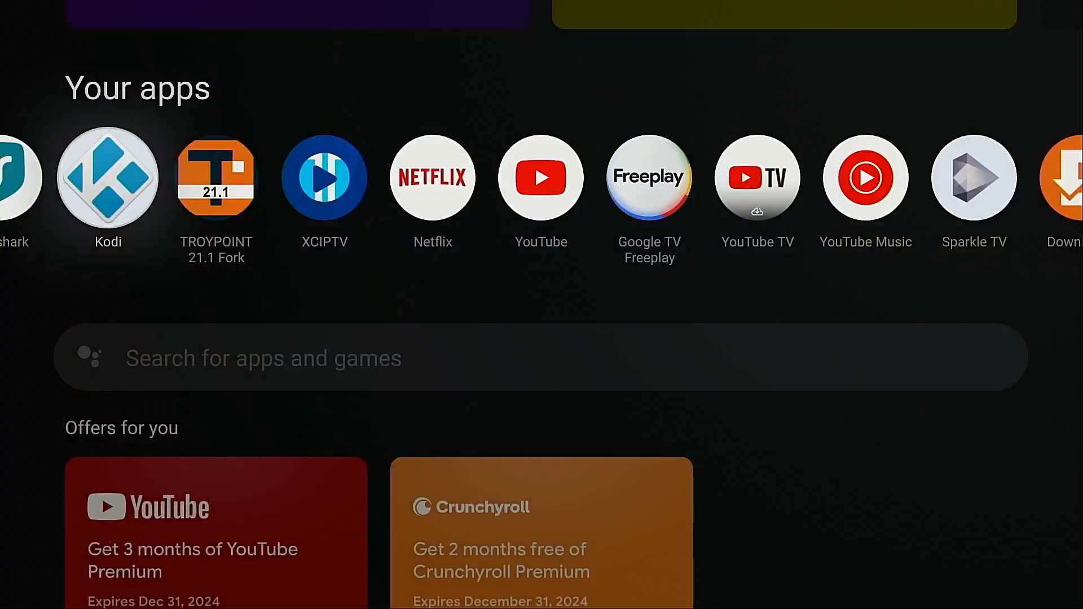
pyautogui.press('right')
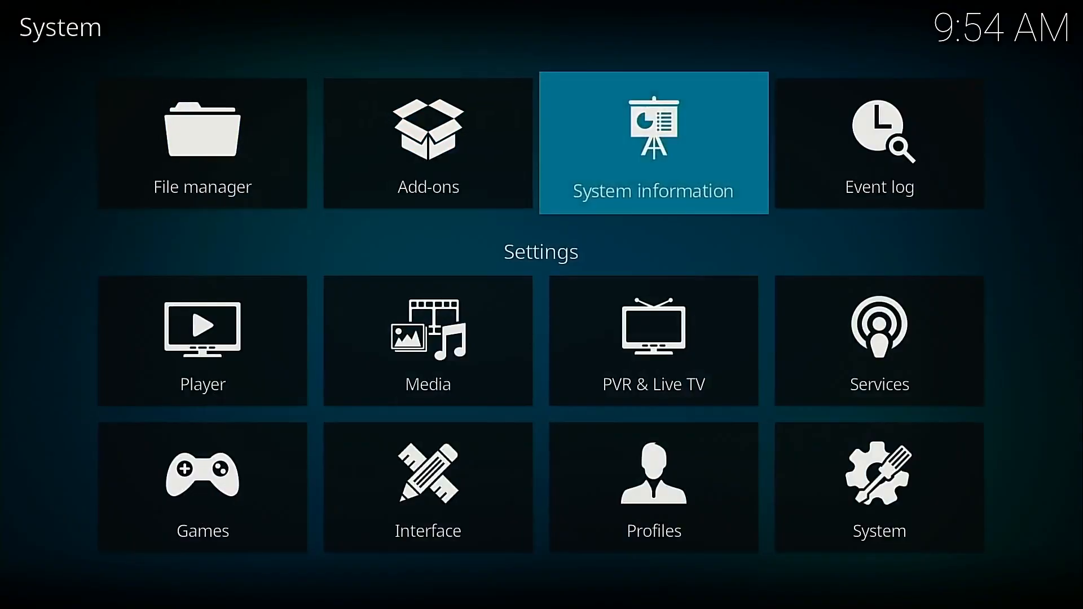
pyautogui.click(653, 143)
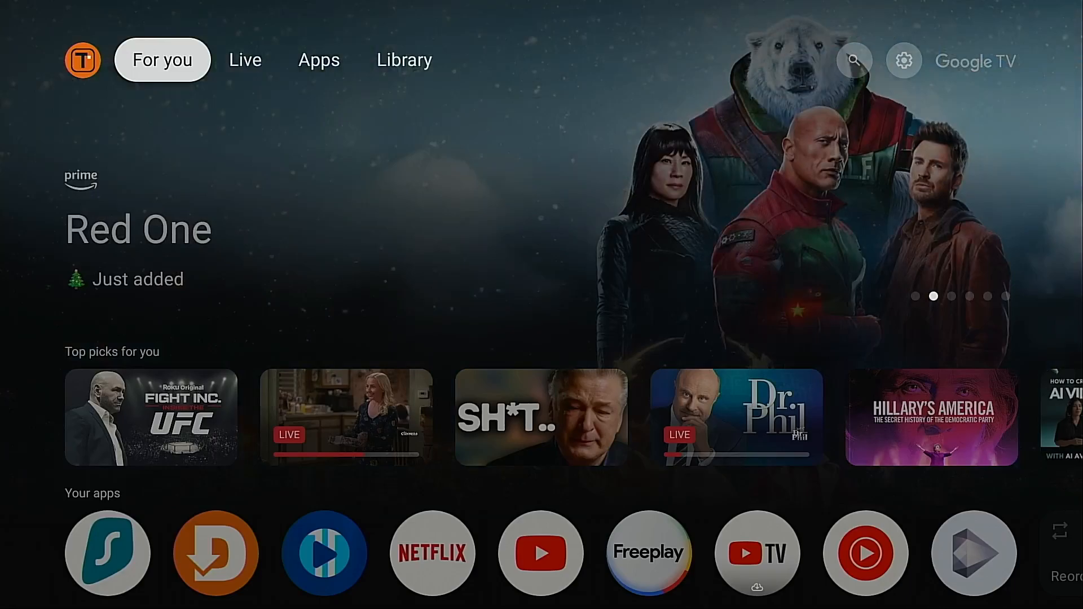
pyautogui.scroll(-3)
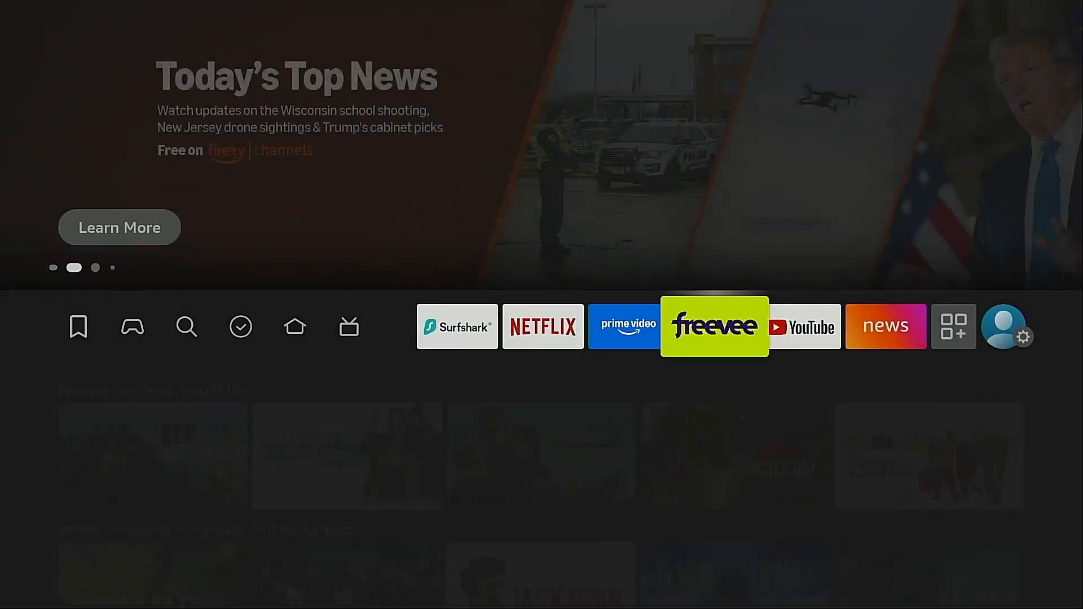
# - Confirm developer mode under My Fire TV and check Downloader in Install unknown apps
pyautogui.click(1008, 337)
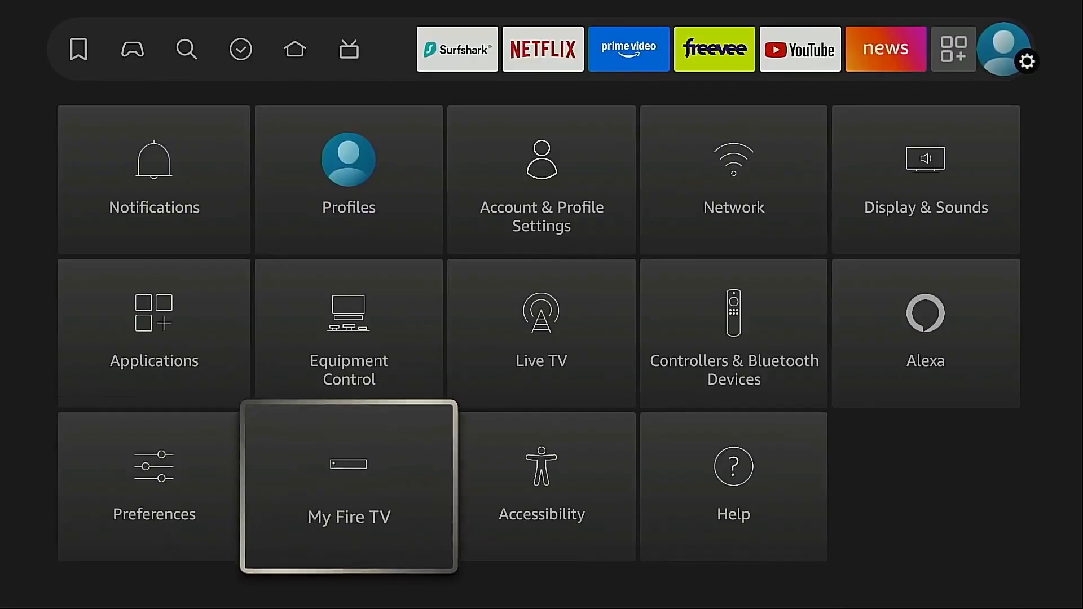
pyautogui.click(349, 490)
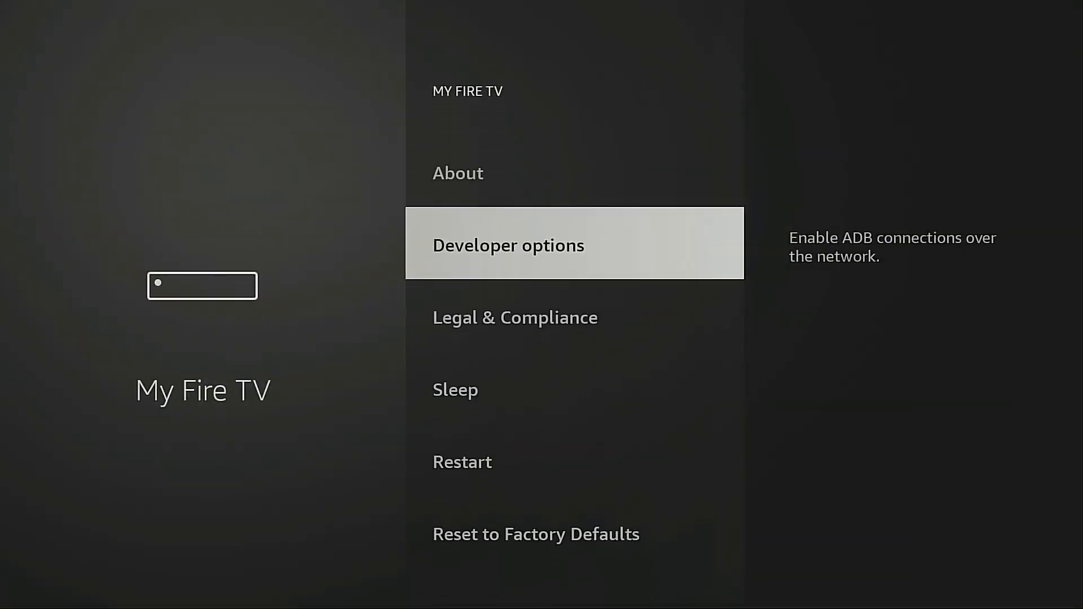
pyautogui.click(457, 173)
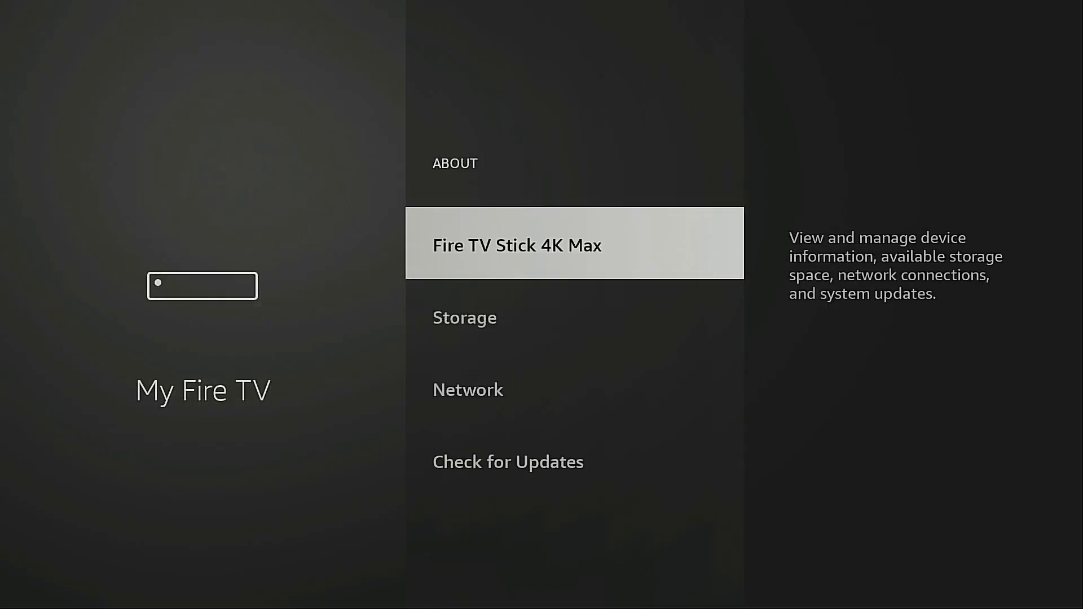
pyautogui.click(517, 246)
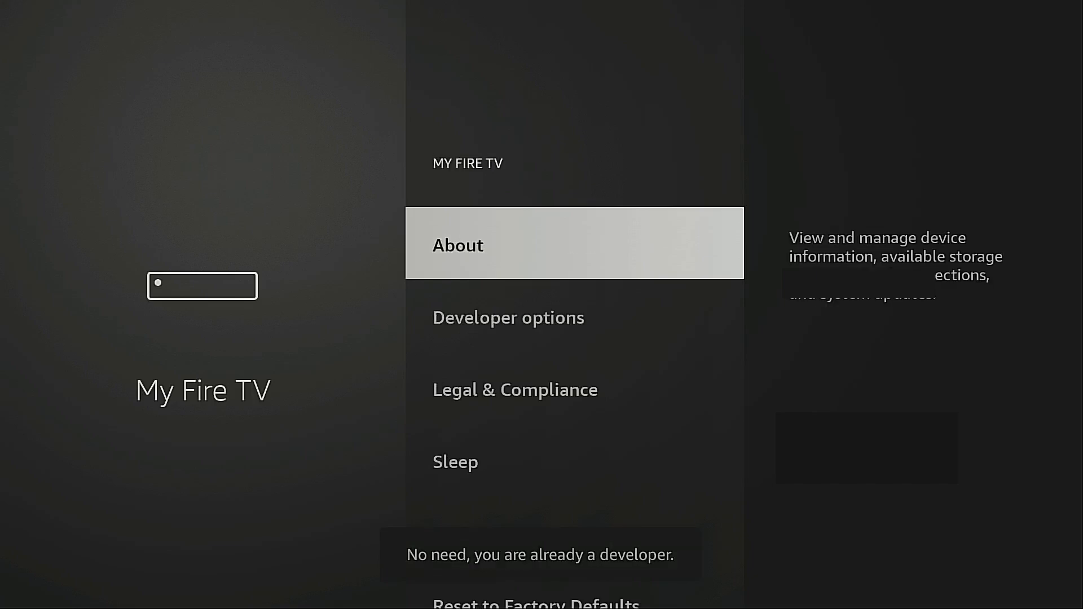
pyautogui.press('Down')
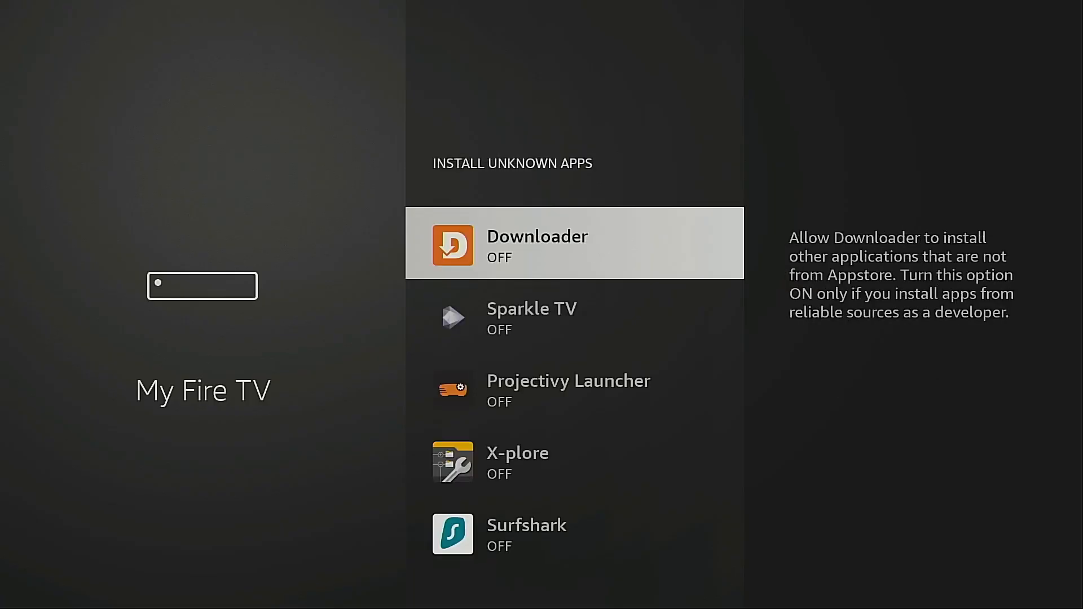
pyautogui.click(573, 243)
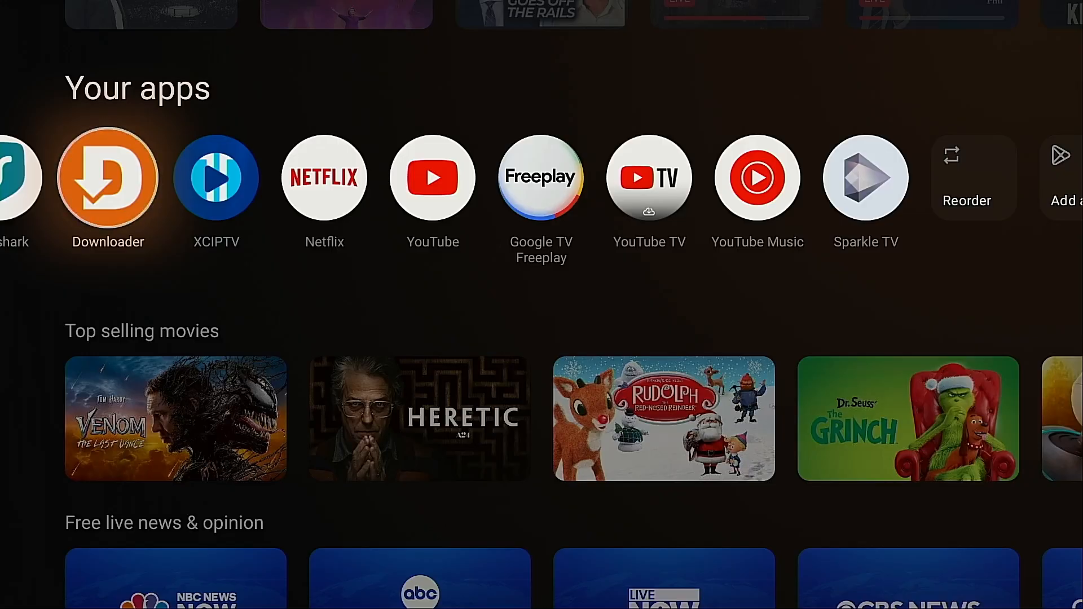
# - Launch Downloader, dismiss its welcome guide, and focus the empty URL field
pyautogui.click(108, 177)
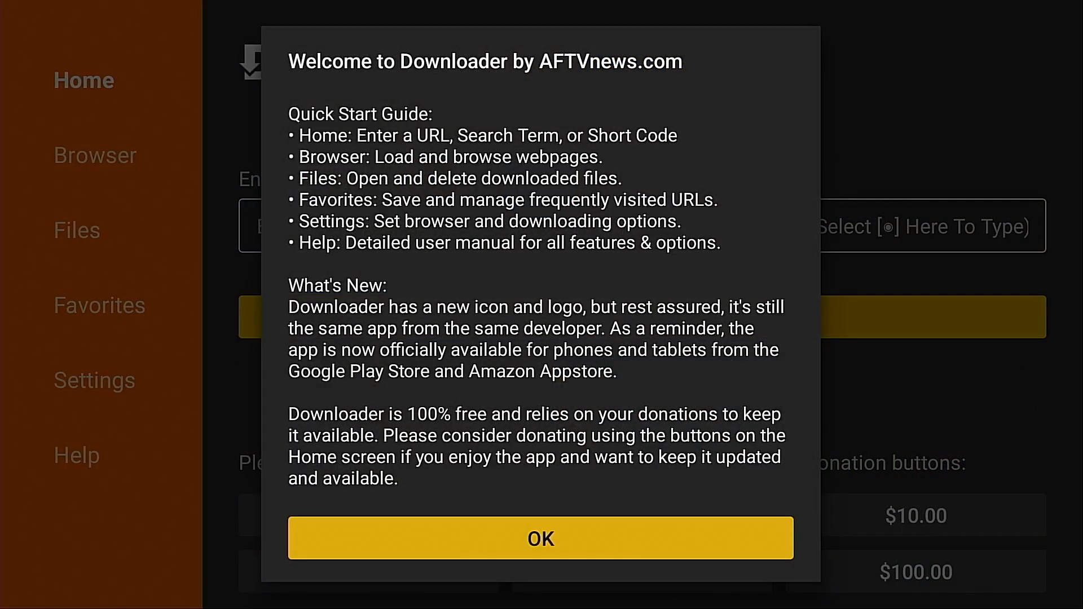
pyautogui.click(541, 538)
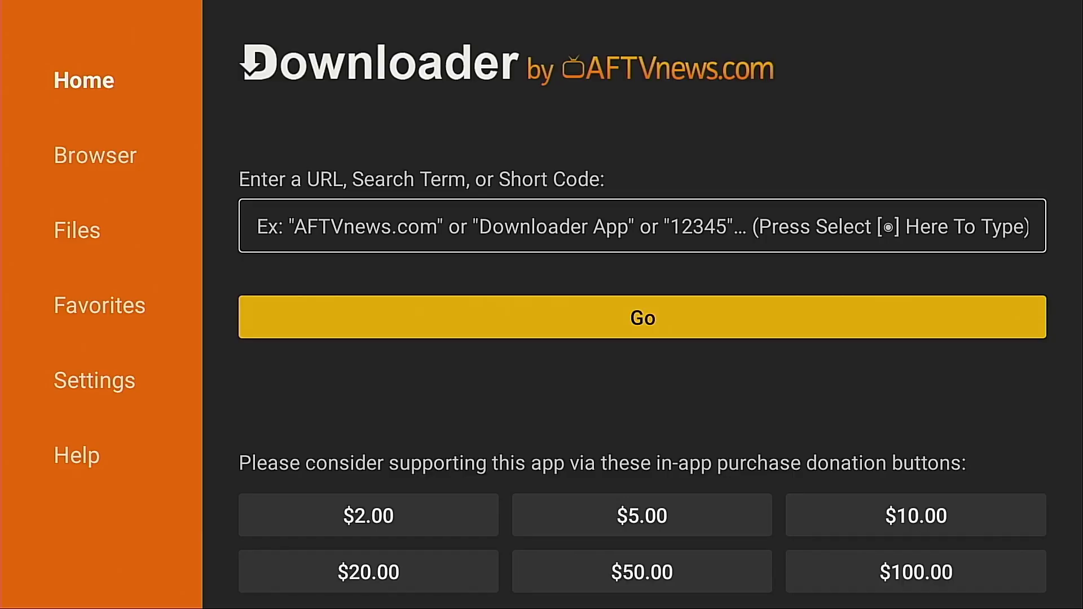
pyautogui.click(641, 225)
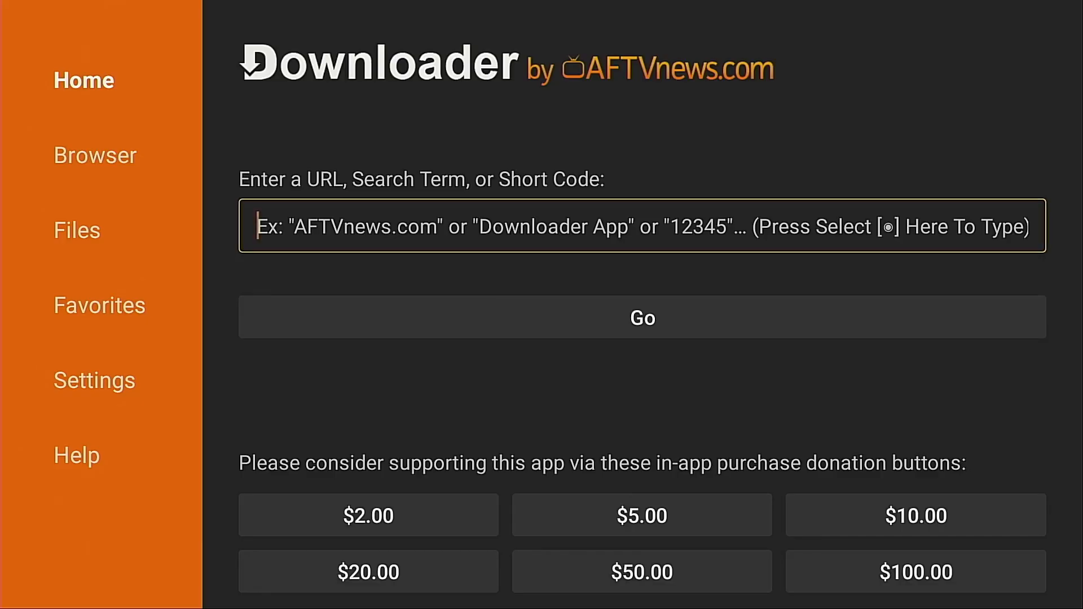
# - Enter the short code 250931 into Downloader's URL field
pyautogui.click(641, 227)
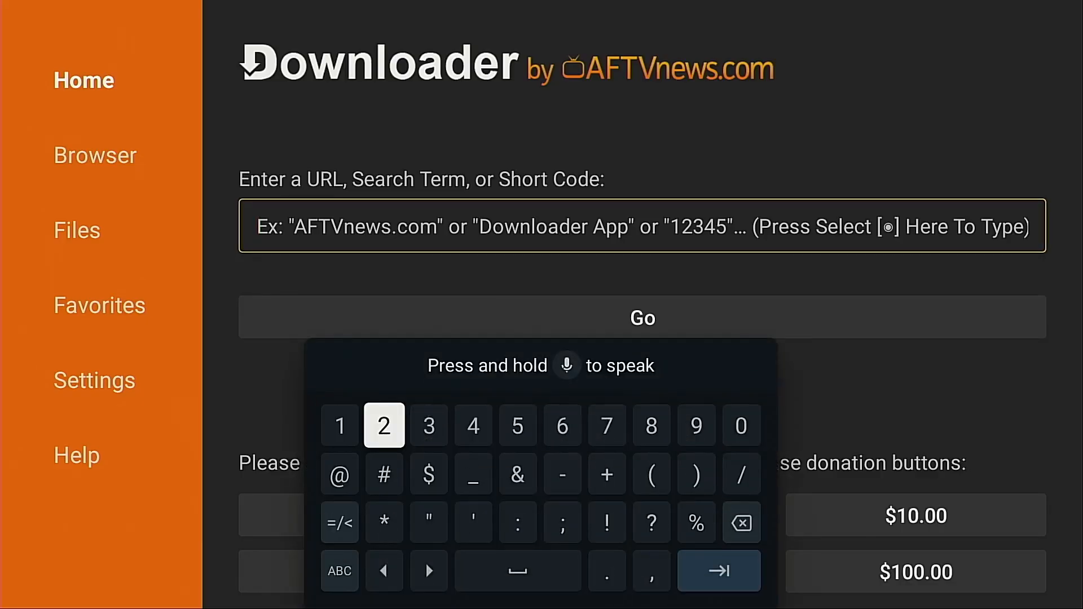
pyautogui.click(384, 425)
pyautogui.write('250931')
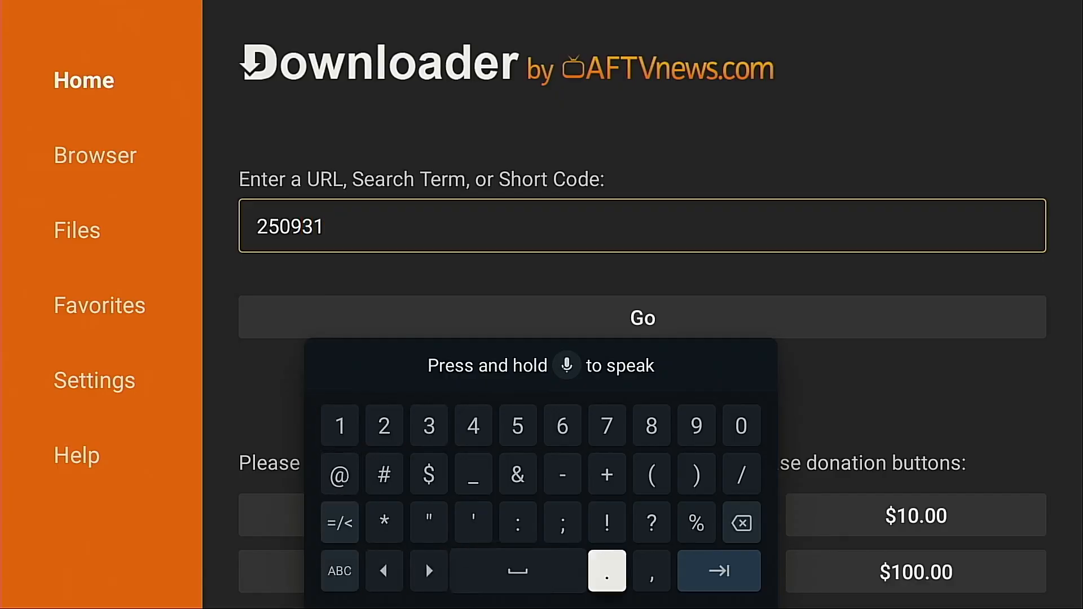
pyautogui.moveTo(718, 570)
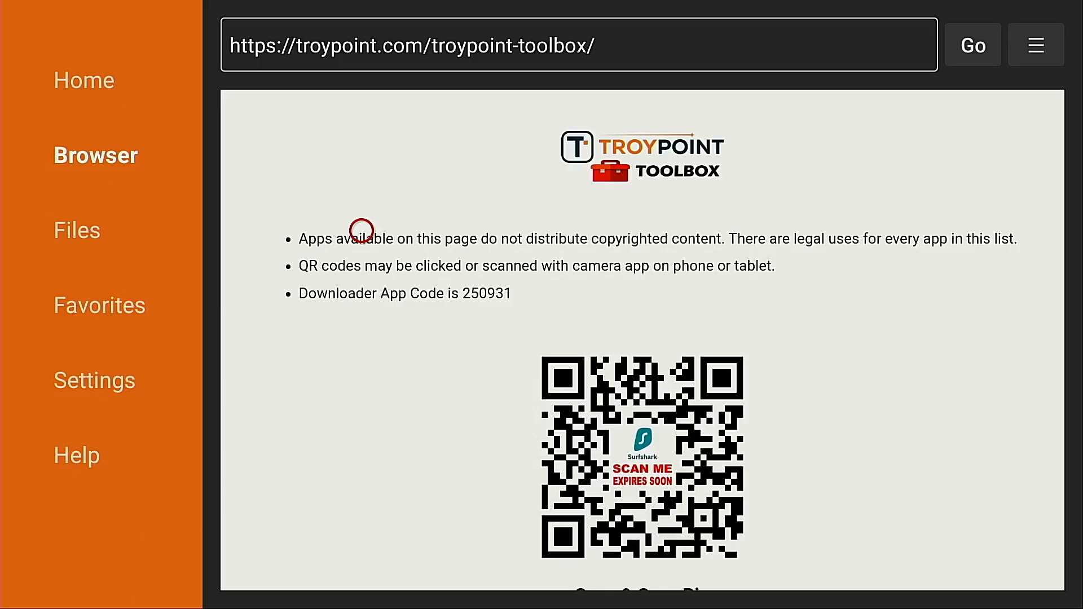
# - Add the current page to Downloader favorites as 'TROYPOINT Toolbox'
pyautogui.click(1036, 44)
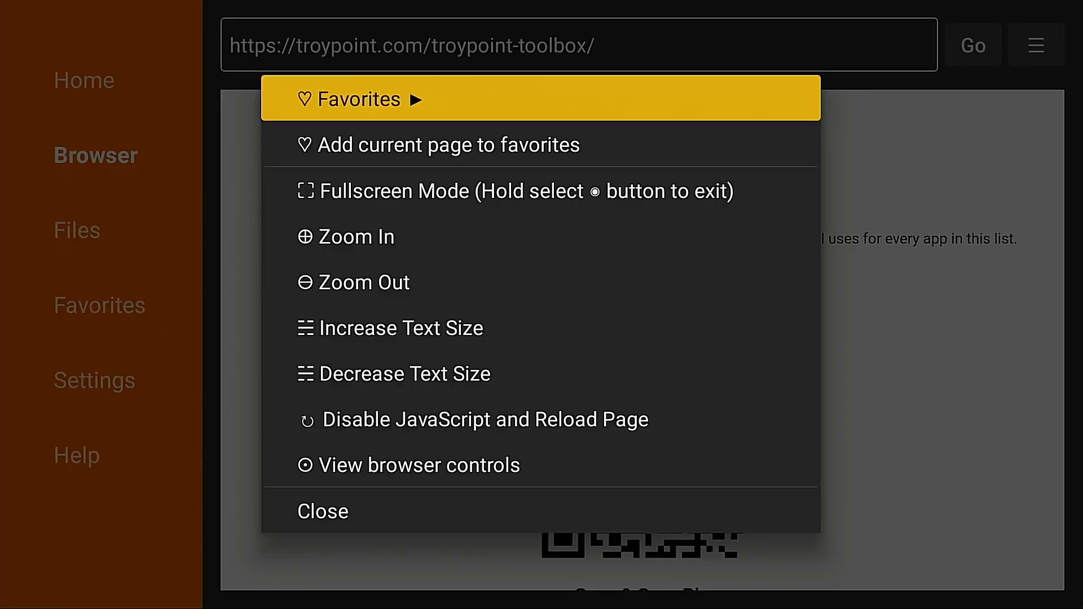
pyautogui.click(447, 145)
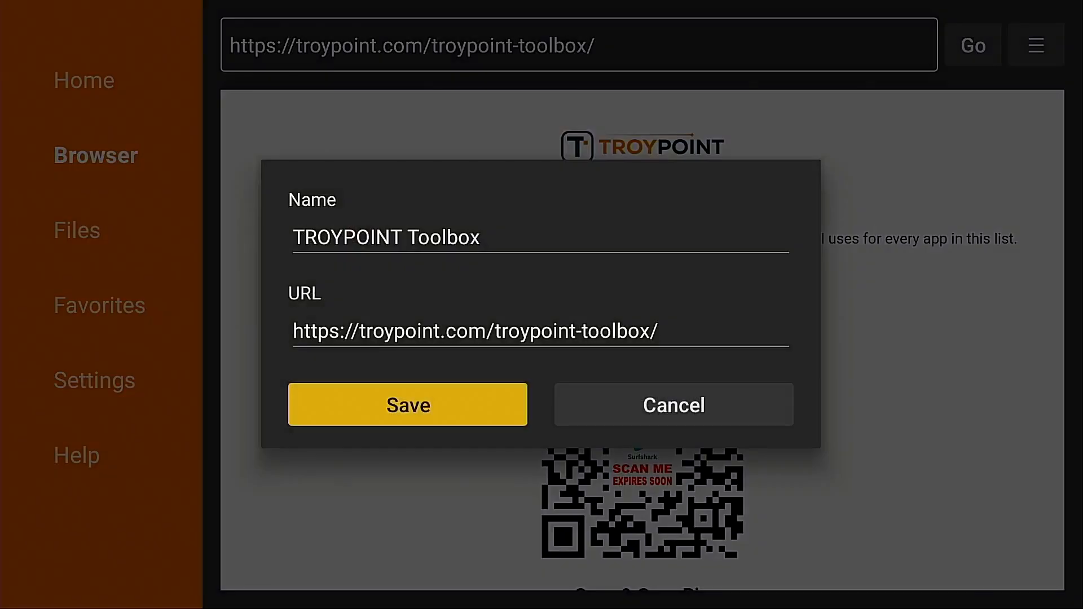
pyautogui.click(407, 404)
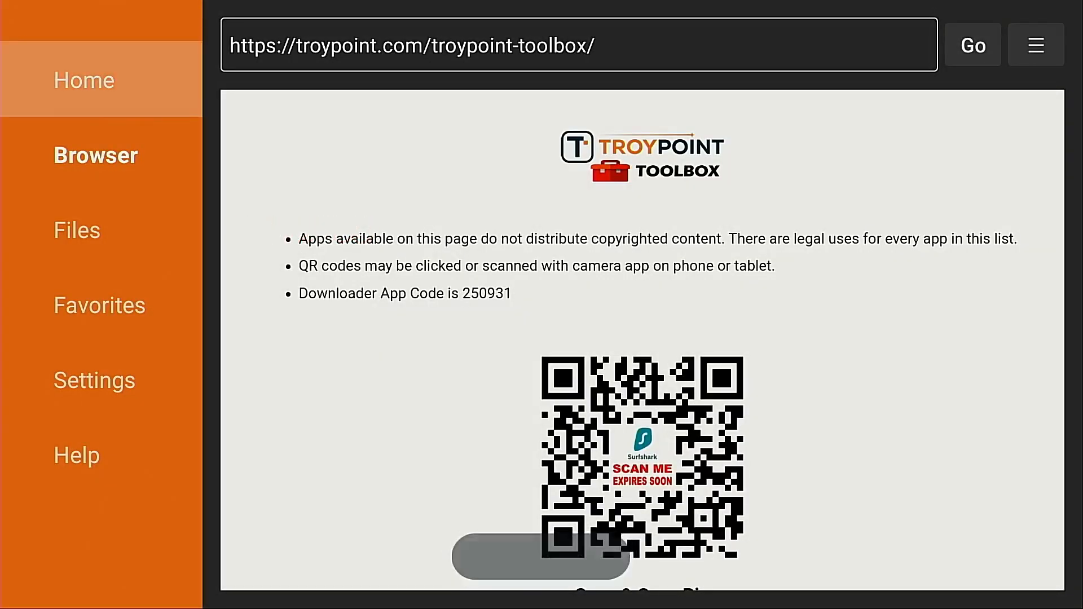
pyautogui.click(100, 305)
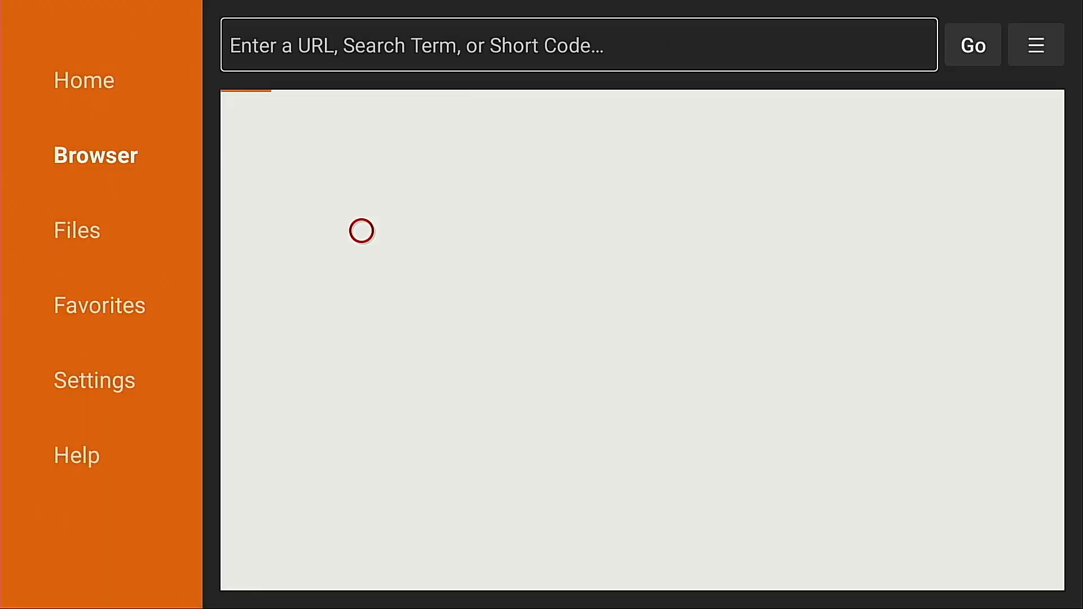
pyautogui.click(973, 45)
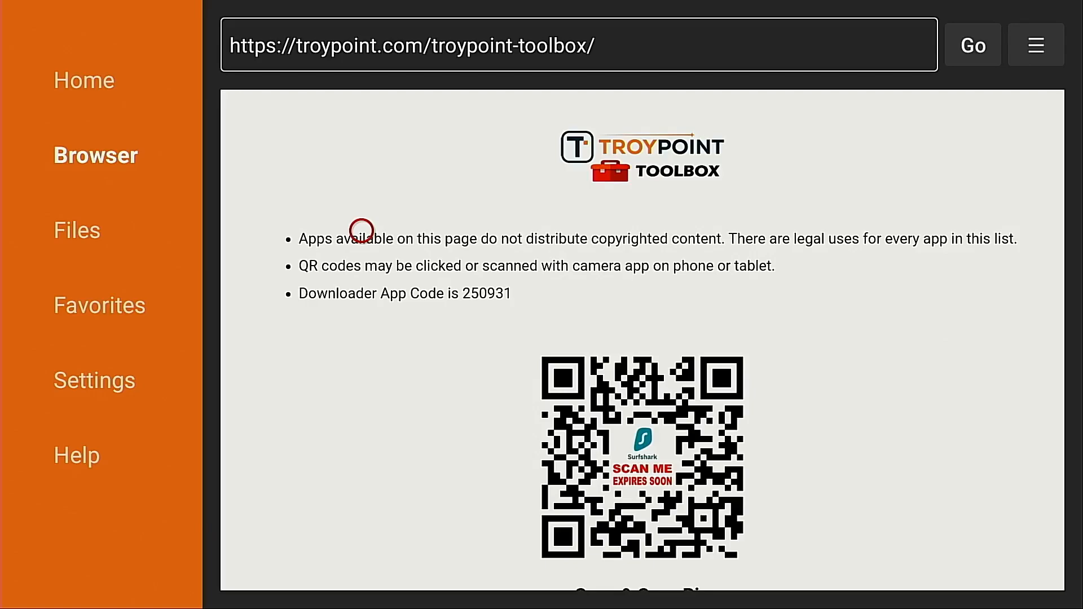
pyautogui.moveTo(444, 187)
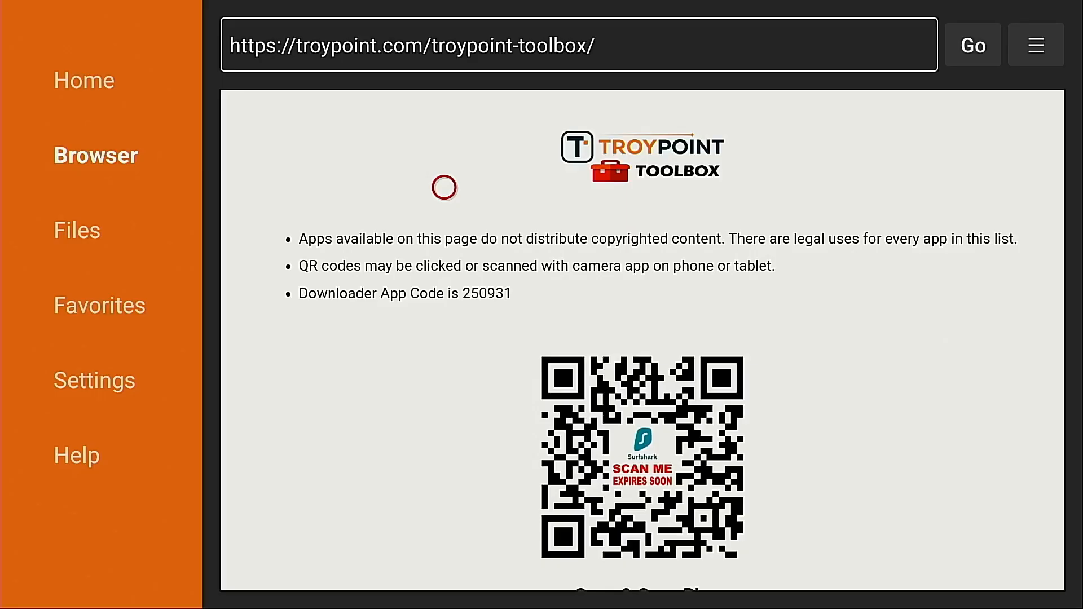
# - Scroll the Toolbox page to Kodi, download it, and try installing it
pyautogui.scroll(-3)
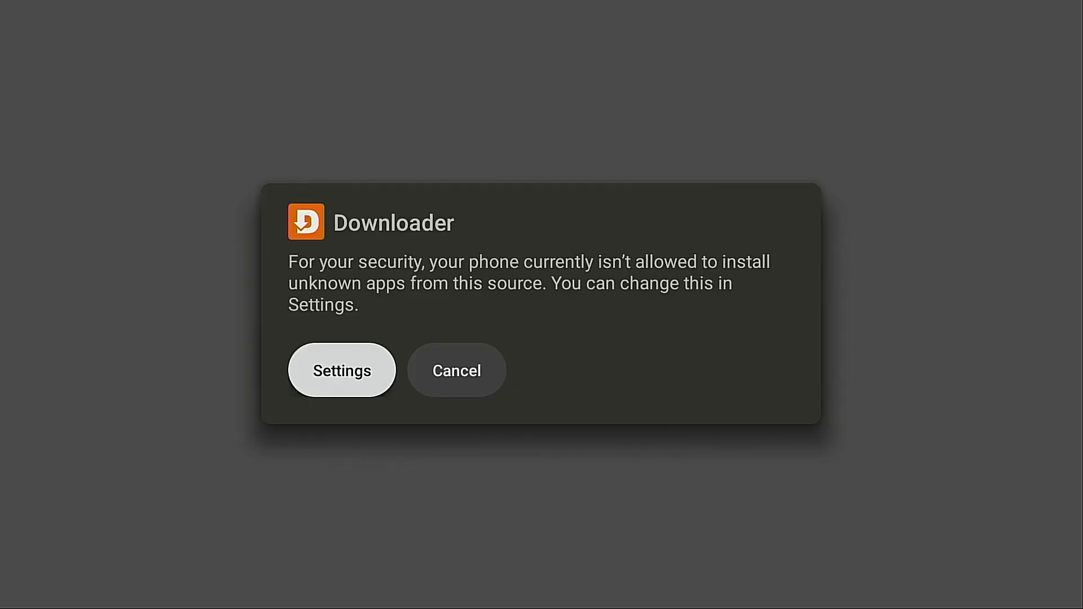
# - Set Downloader to Allowed for unknown apps, then install Kodi and press Done
pyautogui.click(341, 370)
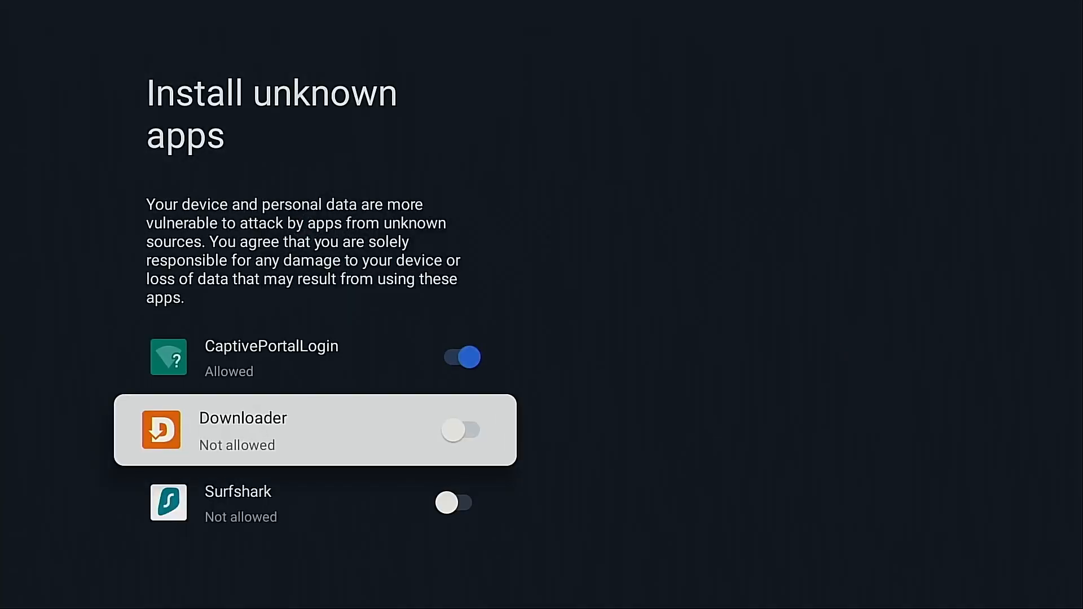
pyautogui.click(461, 430)
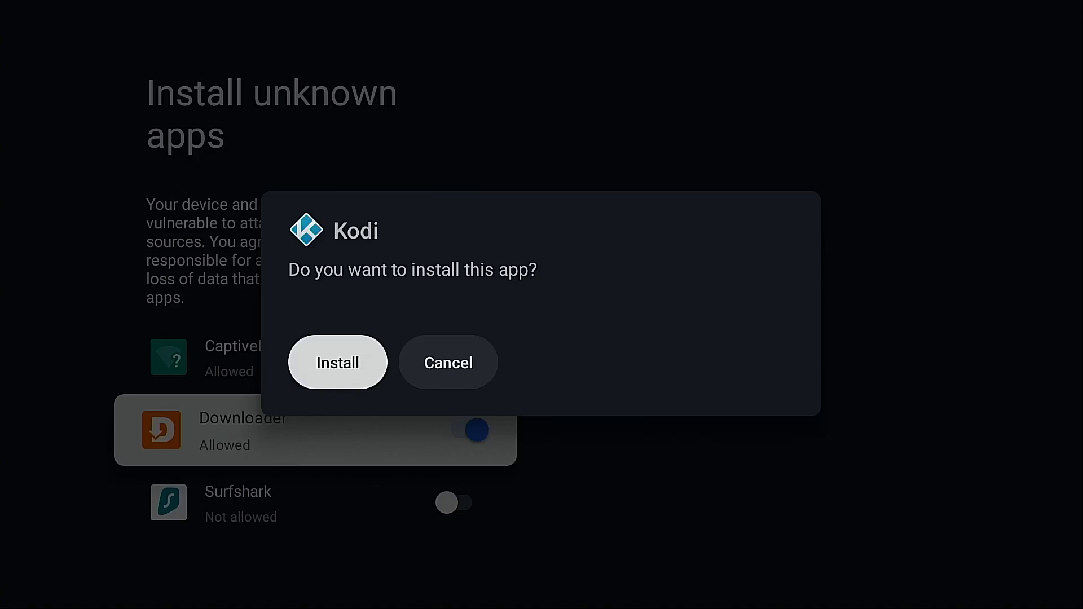
pyautogui.click(338, 363)
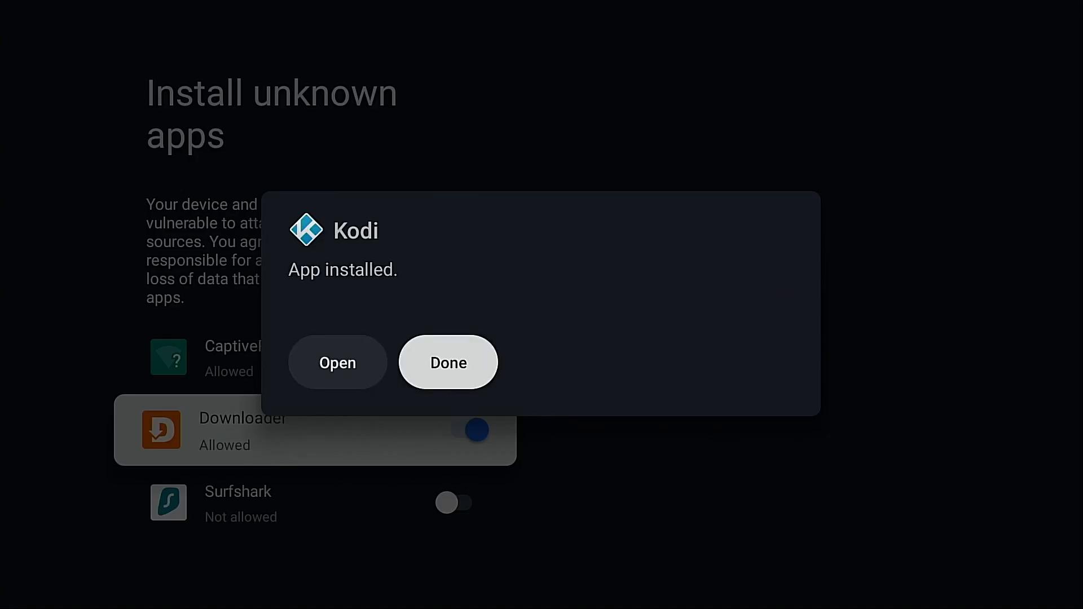
pyautogui.click(447, 362)
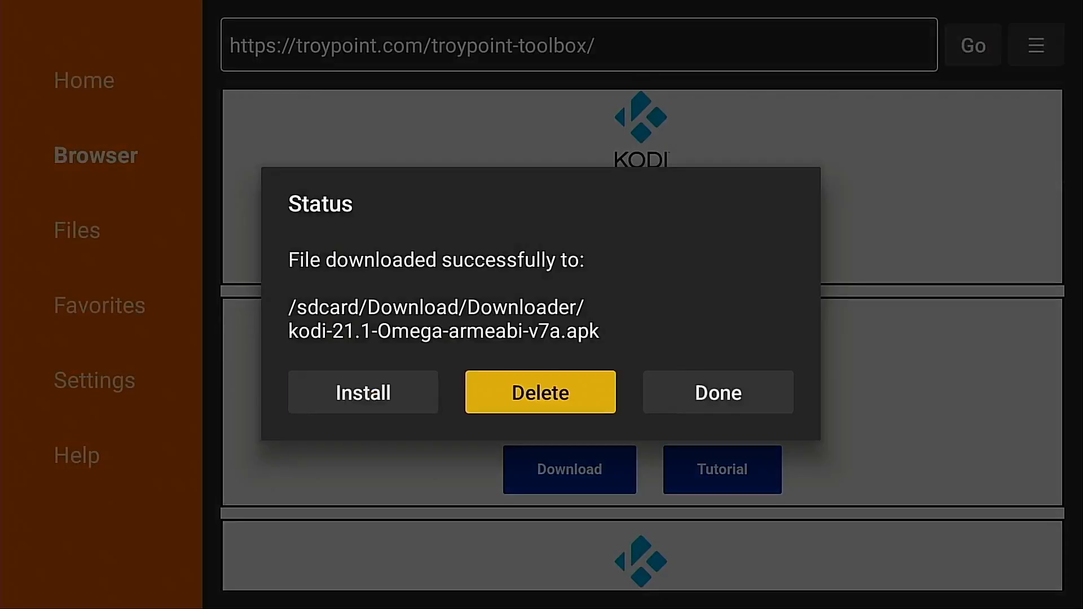
# - Delete the downloaded Kodi 21.1 APK and confirm the deletion
pyautogui.click(540, 391)
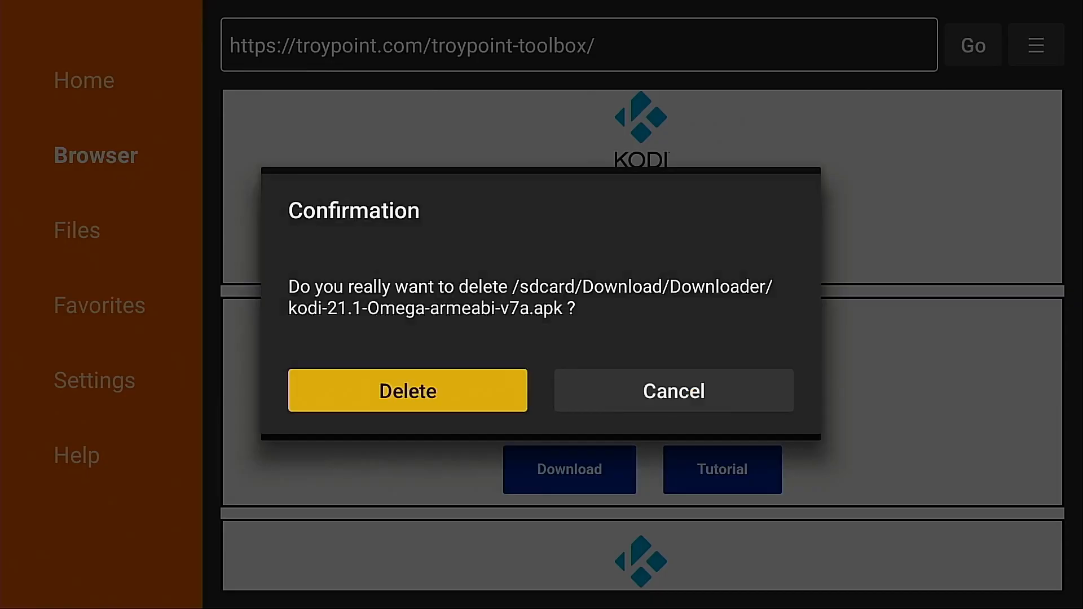
pyautogui.click(407, 390)
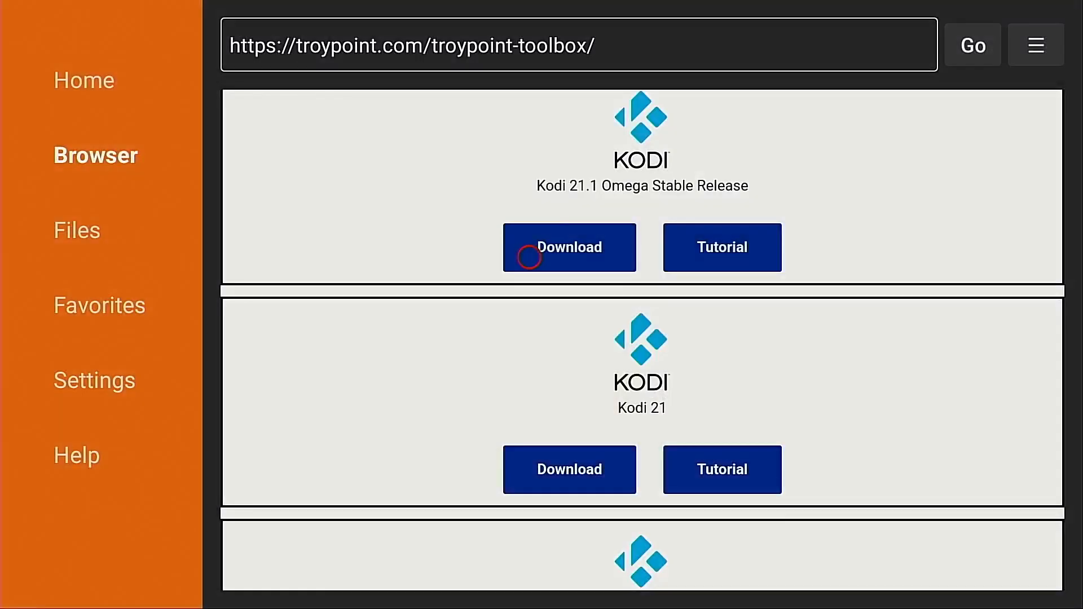
pyautogui.moveTo(528, 418)
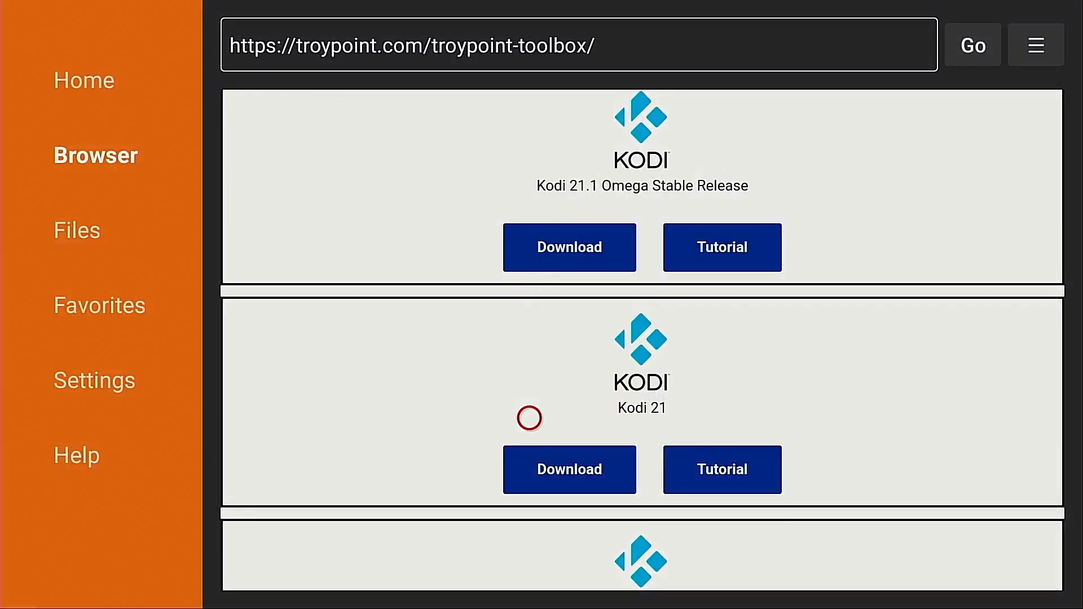
# - Scroll to TROYPOINT 21.1 Kodi Fork and download it until the install prompt appears
pyautogui.scroll(-3)
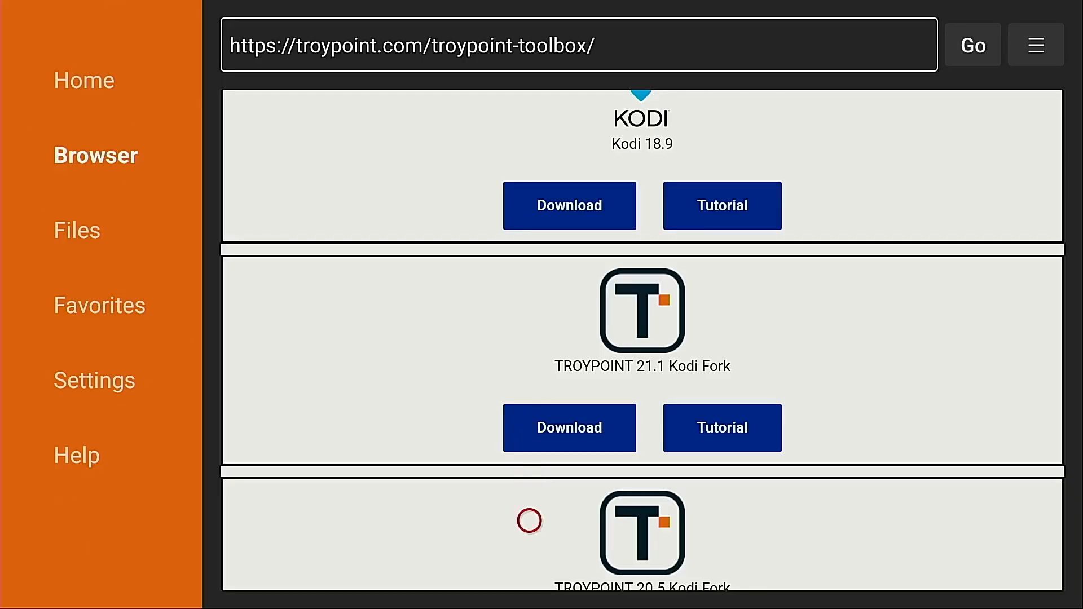
pyautogui.scroll(-3)
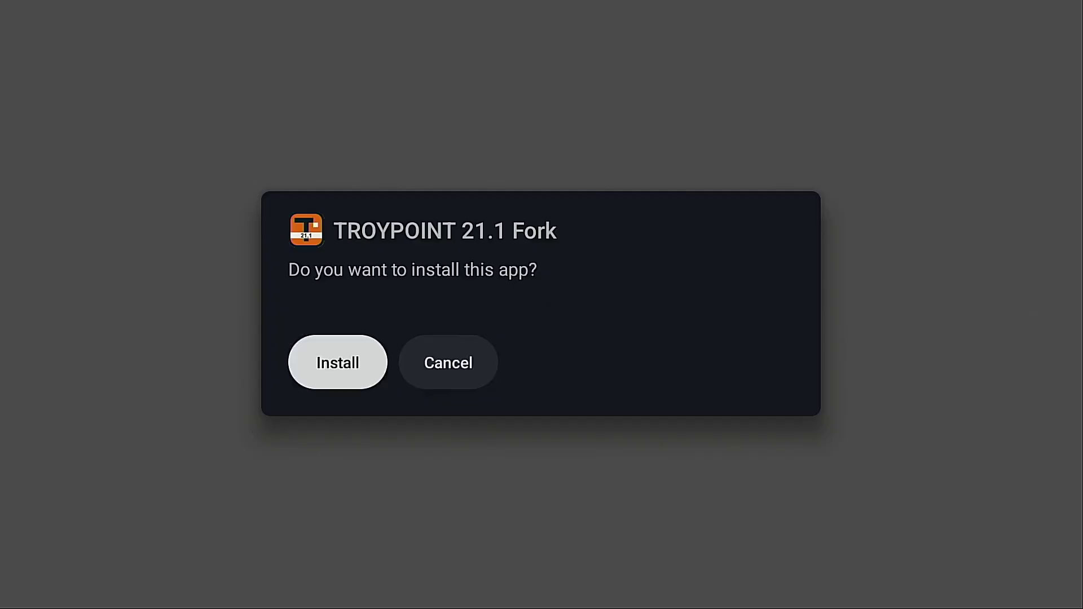
# - Install TROYPOINT 21.1 Fork and delete its downloaded installer file
pyautogui.click(337, 363)
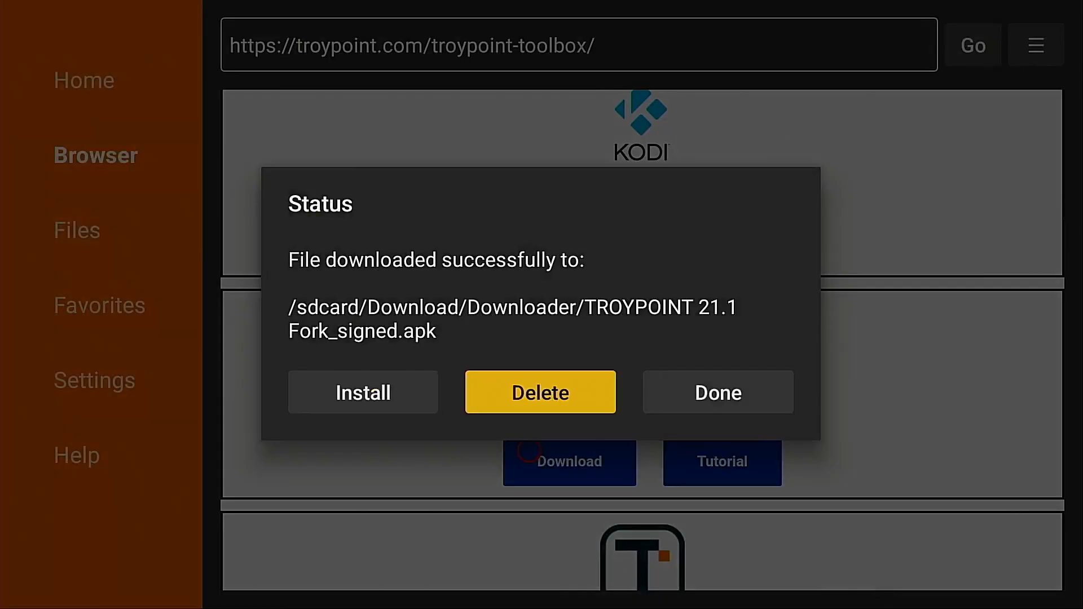
pyautogui.click(718, 392)
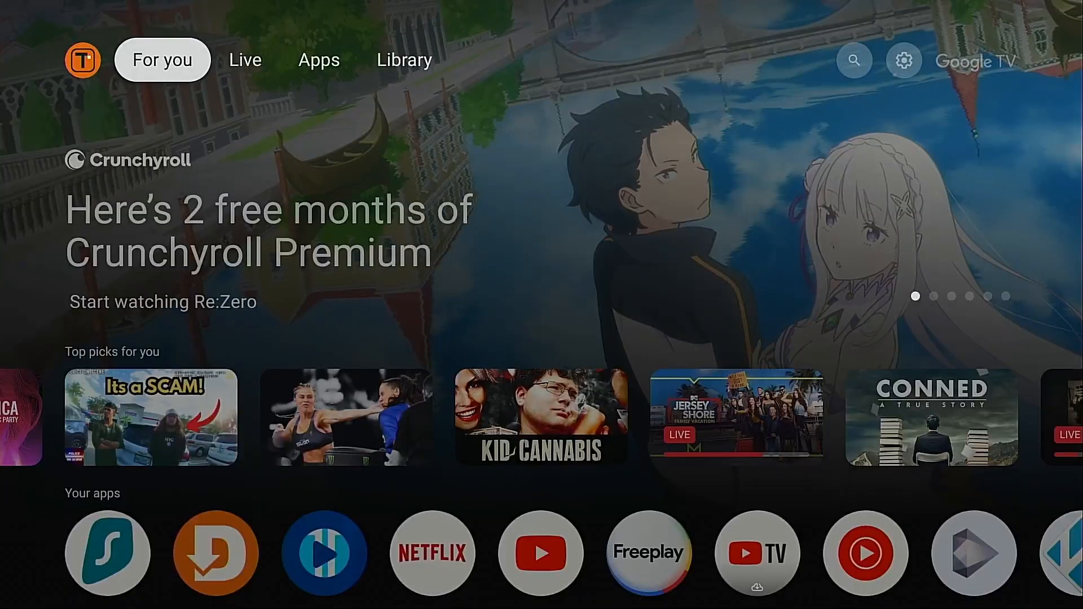
# - Set Kodi's Files and media permission to 'Allow management of all files' in Google TV Settings
pyautogui.click(856, 61)
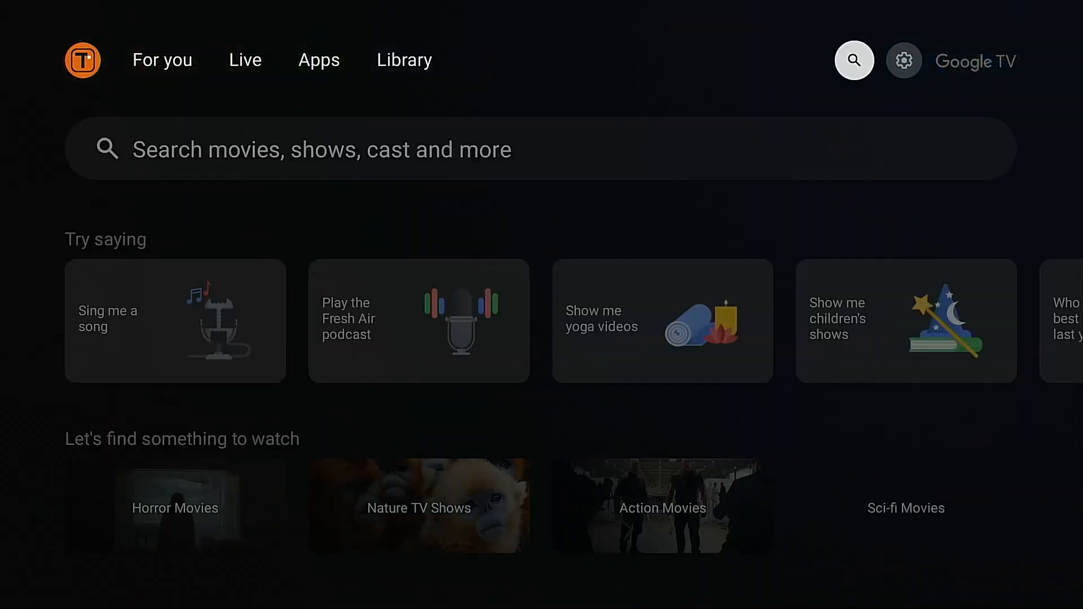
pyautogui.click(904, 61)
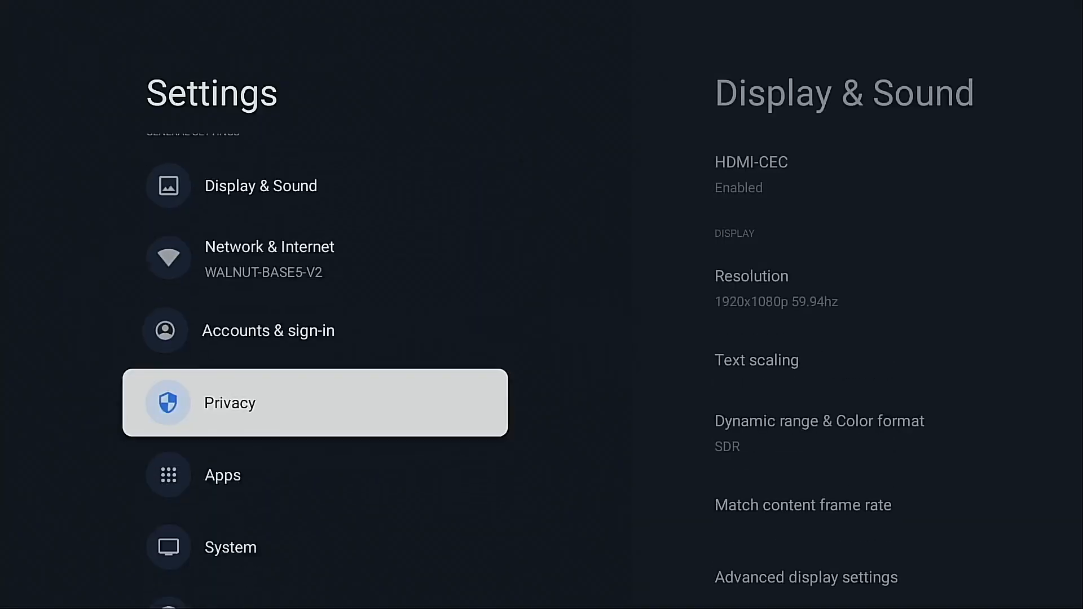
pyautogui.click(223, 476)
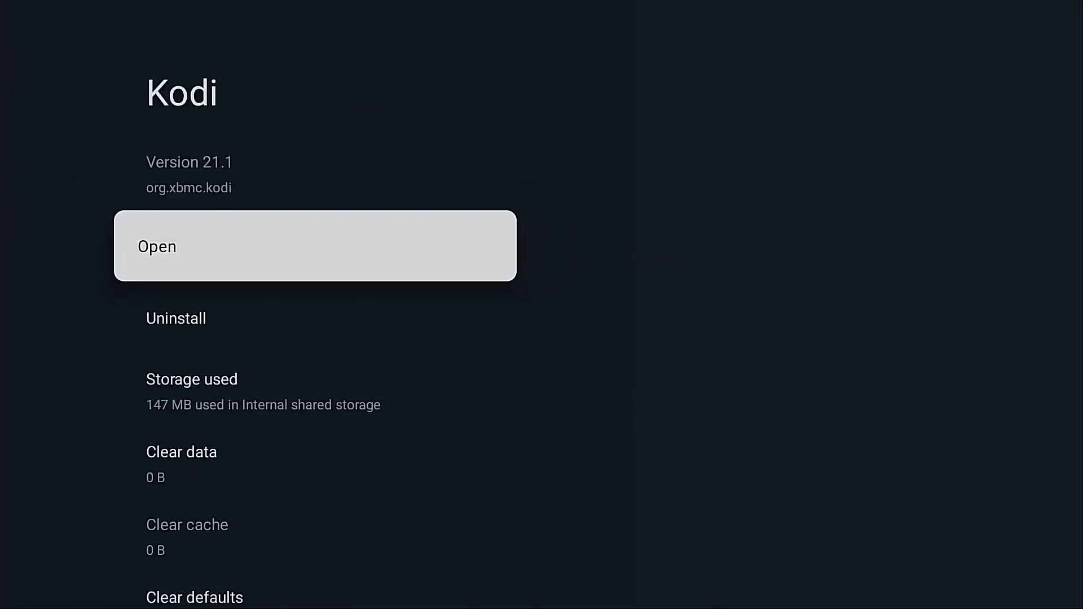
pyautogui.scroll(-3)
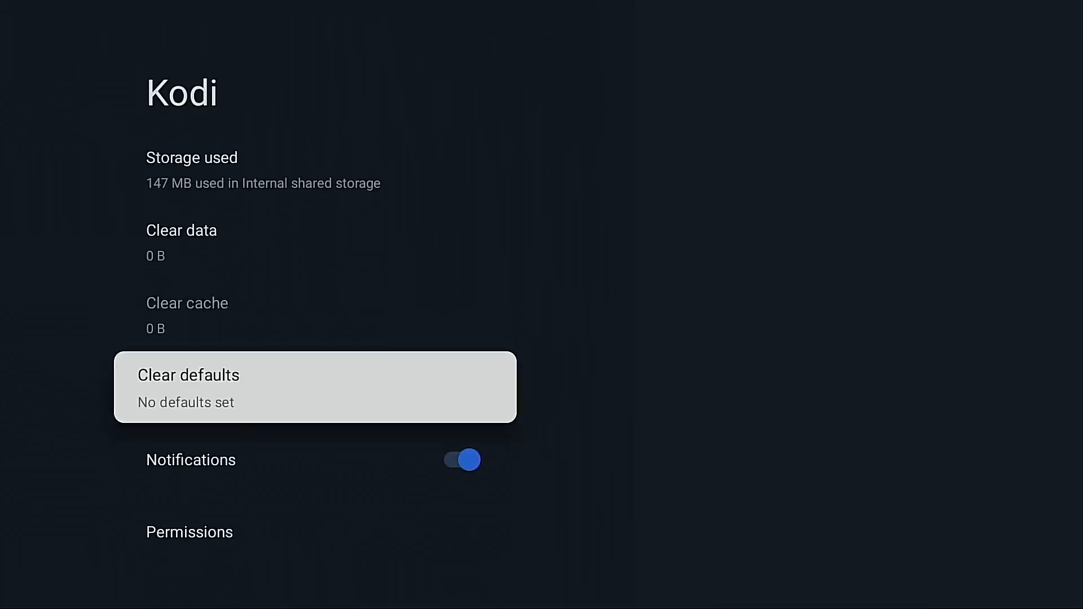
pyautogui.click(189, 532)
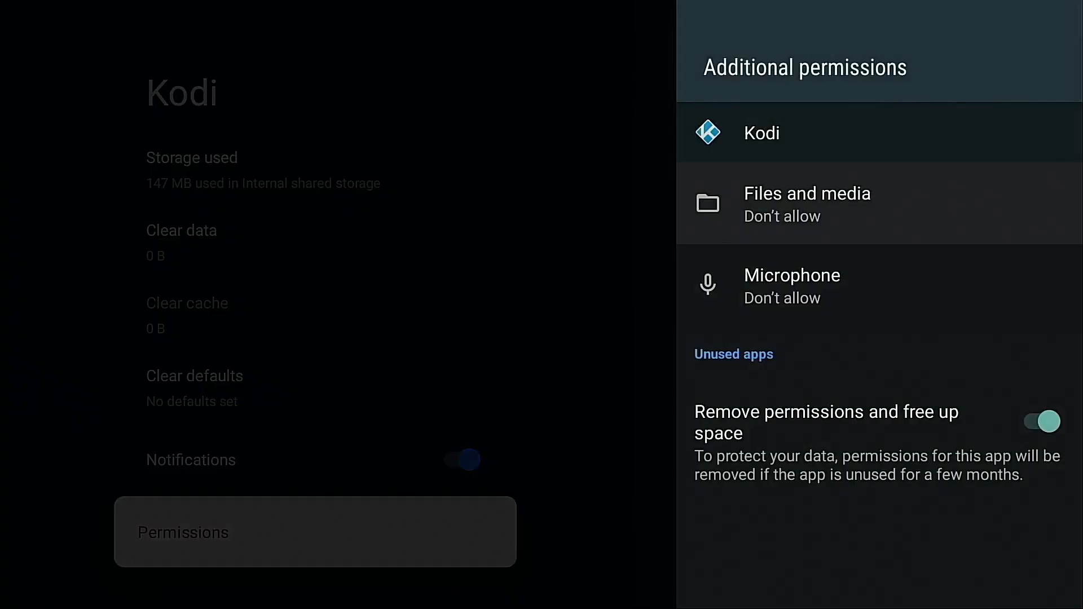
pyautogui.click(807, 204)
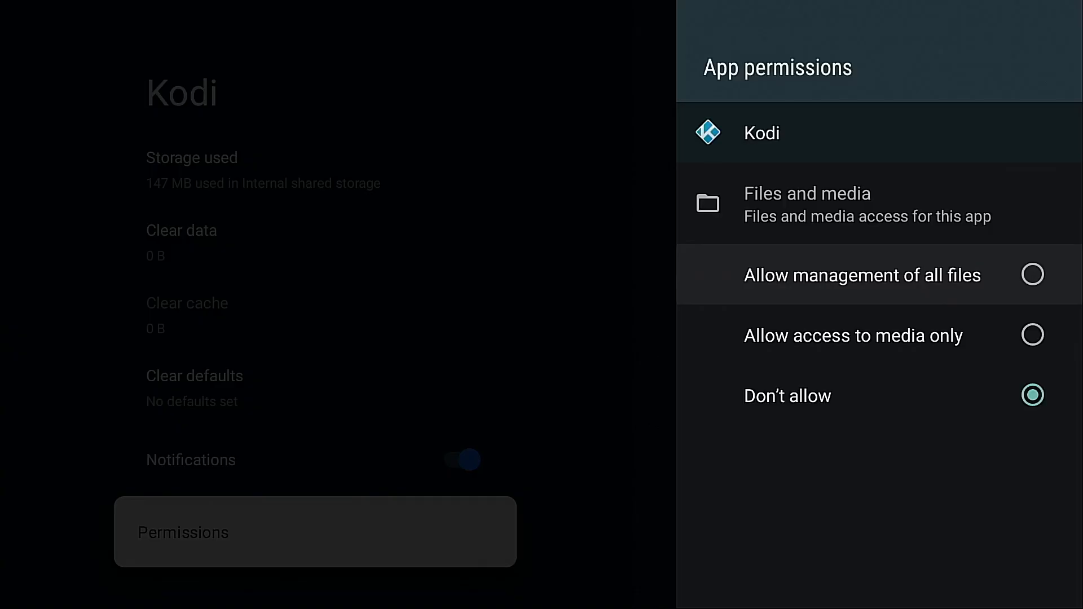
pyautogui.click(1032, 275)
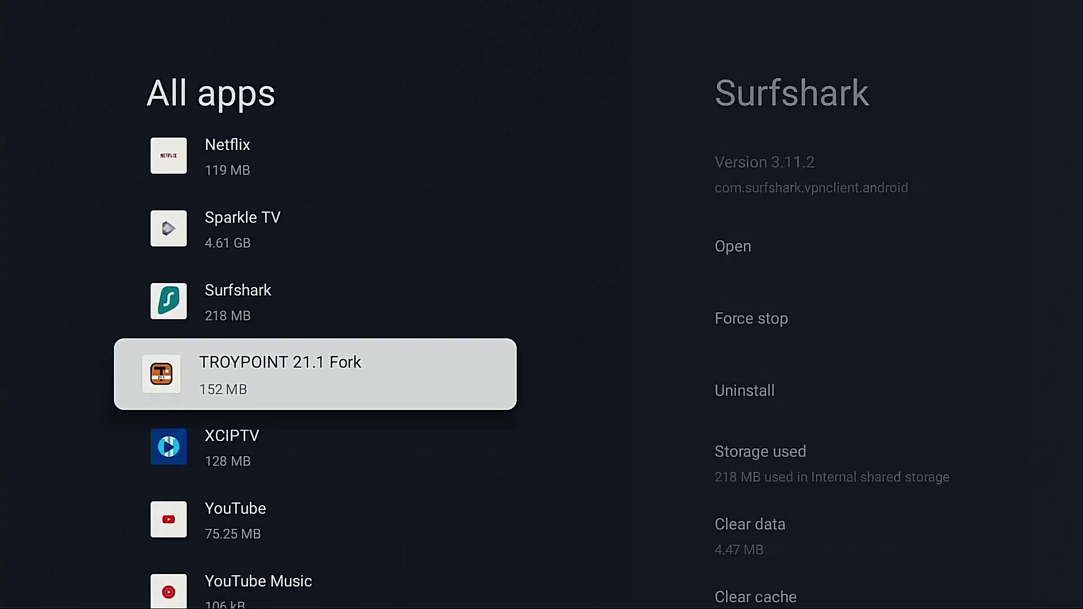
# - Open the Files and media permission under TROYPOINT 21.1 Fork's app Permissions
pyautogui.click(280, 375)
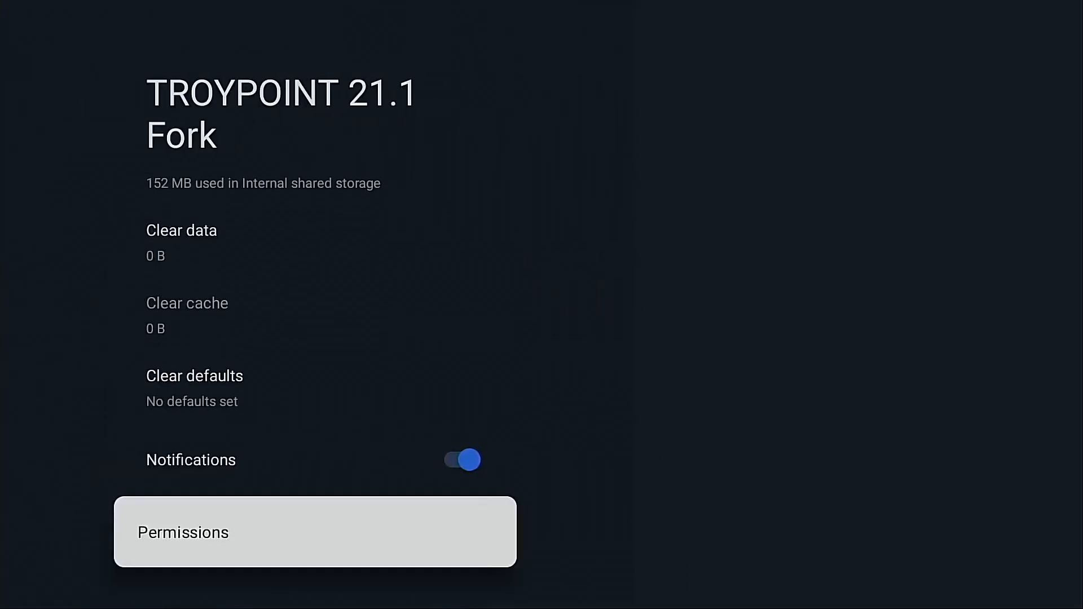
pyautogui.click(182, 533)
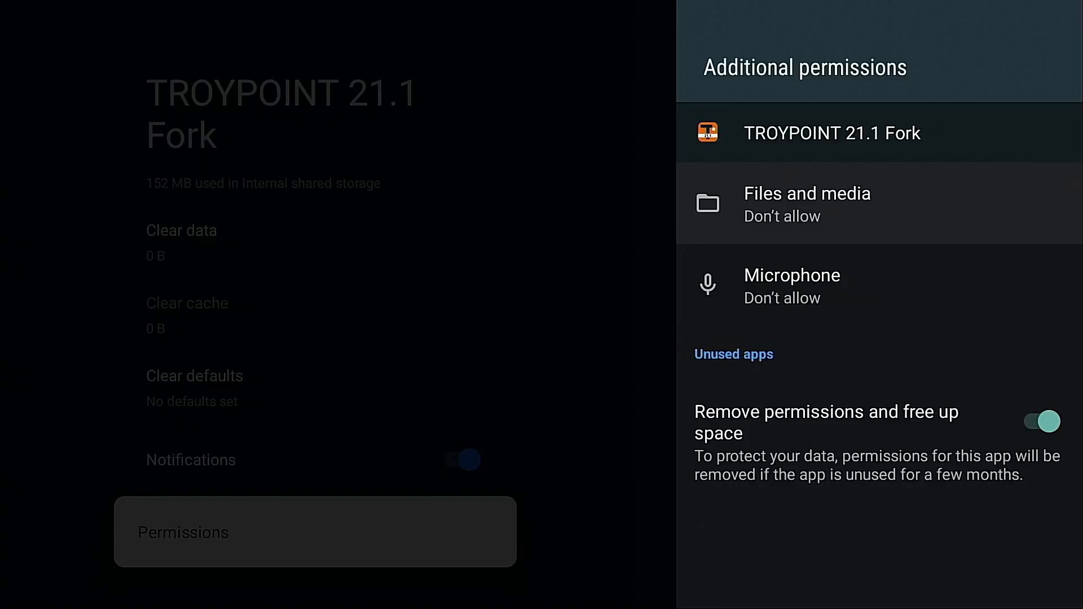
pyautogui.click(807, 203)
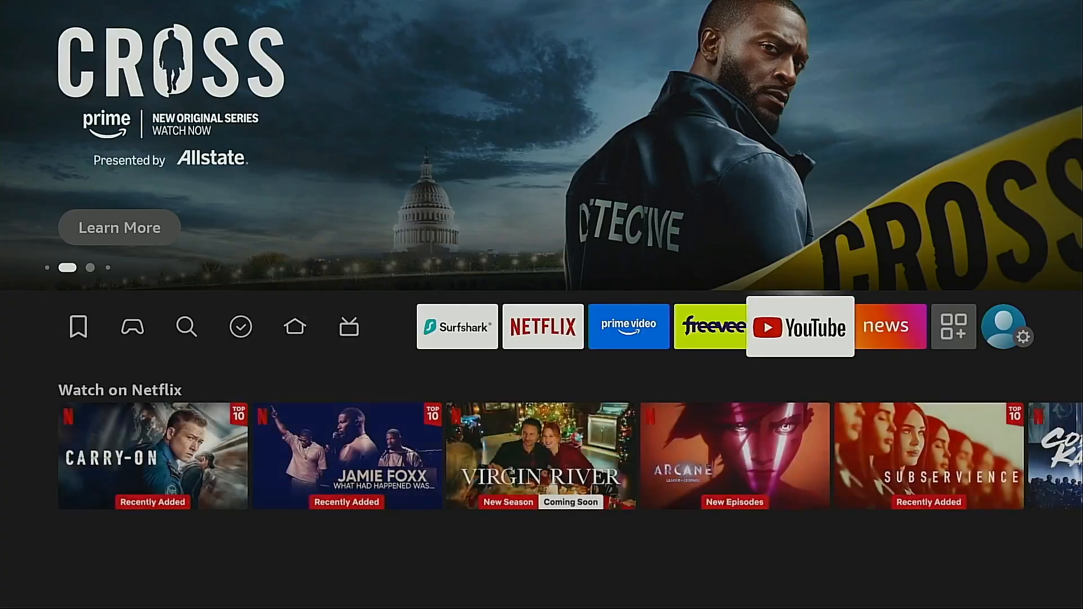
# - Visit Kodi's Permissions under Applications > Manage Installed Applications, then return to the list
pyautogui.click(1004, 330)
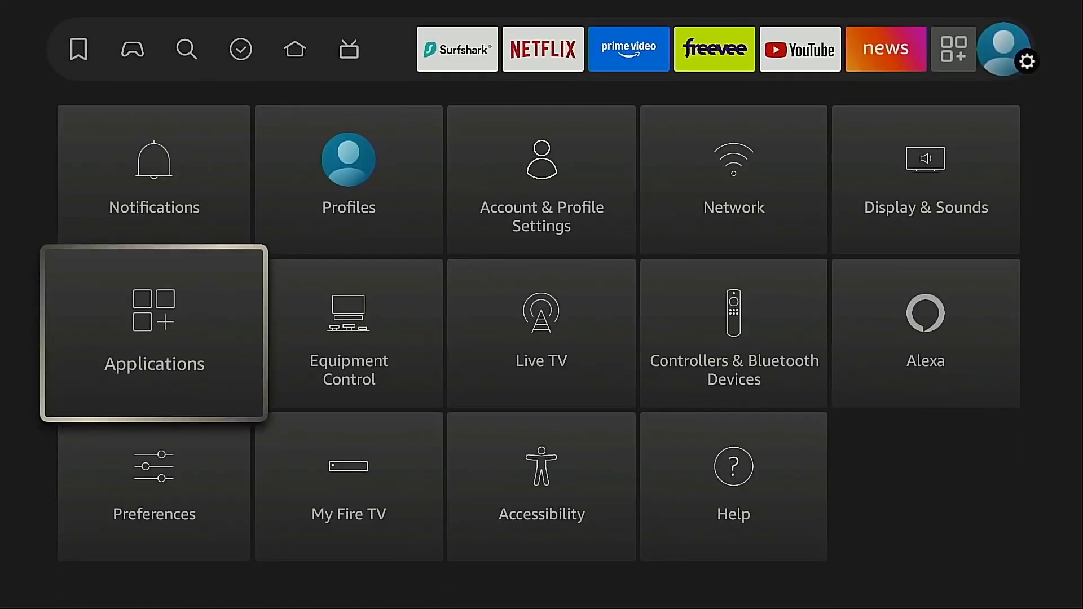
pyautogui.click(154, 334)
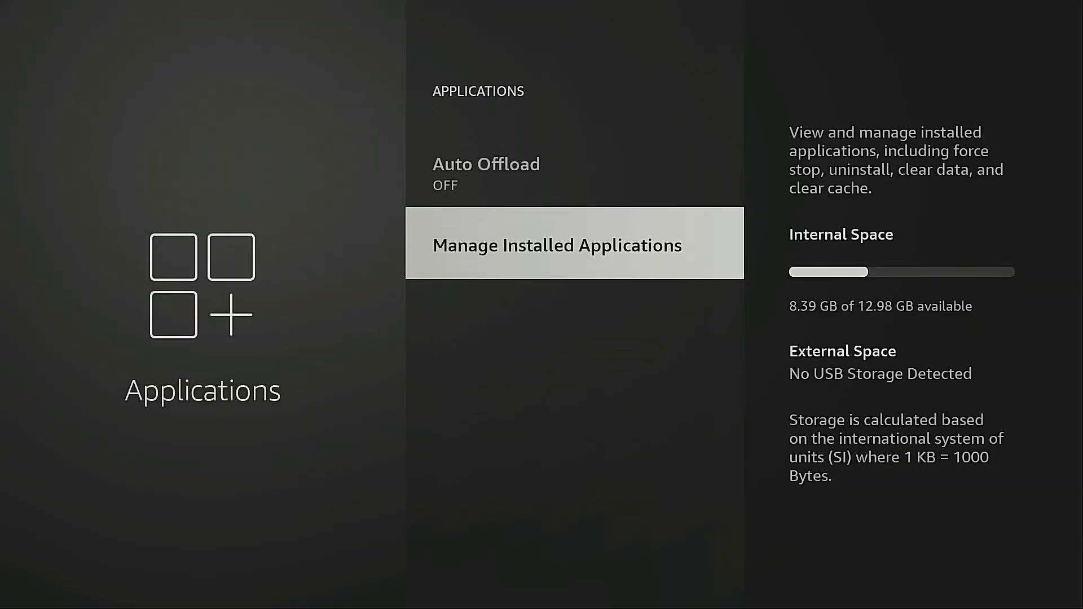
pyautogui.click(557, 245)
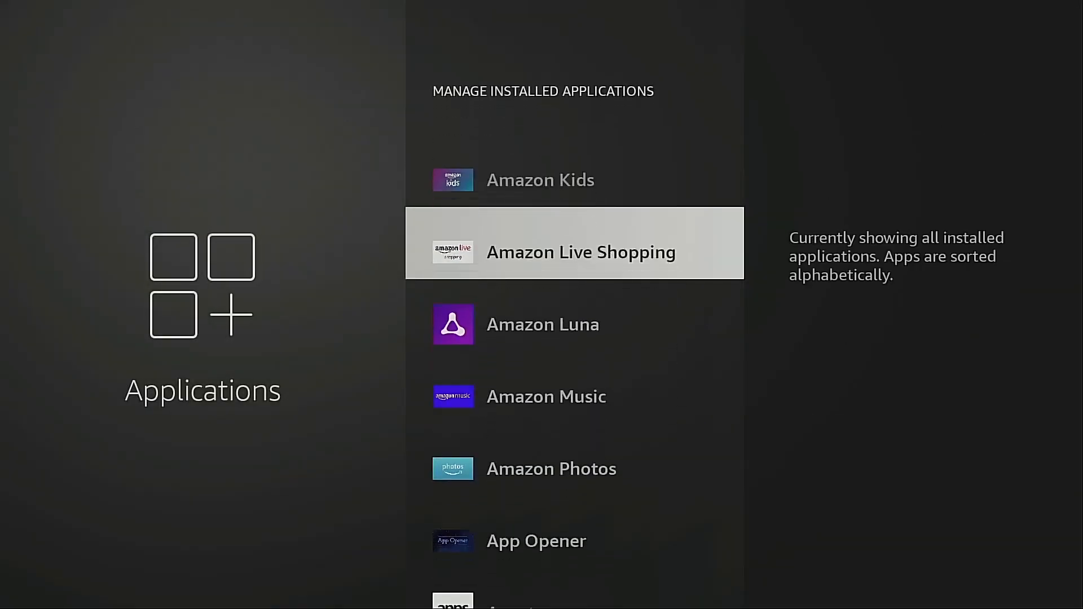
pyautogui.scroll(-3)
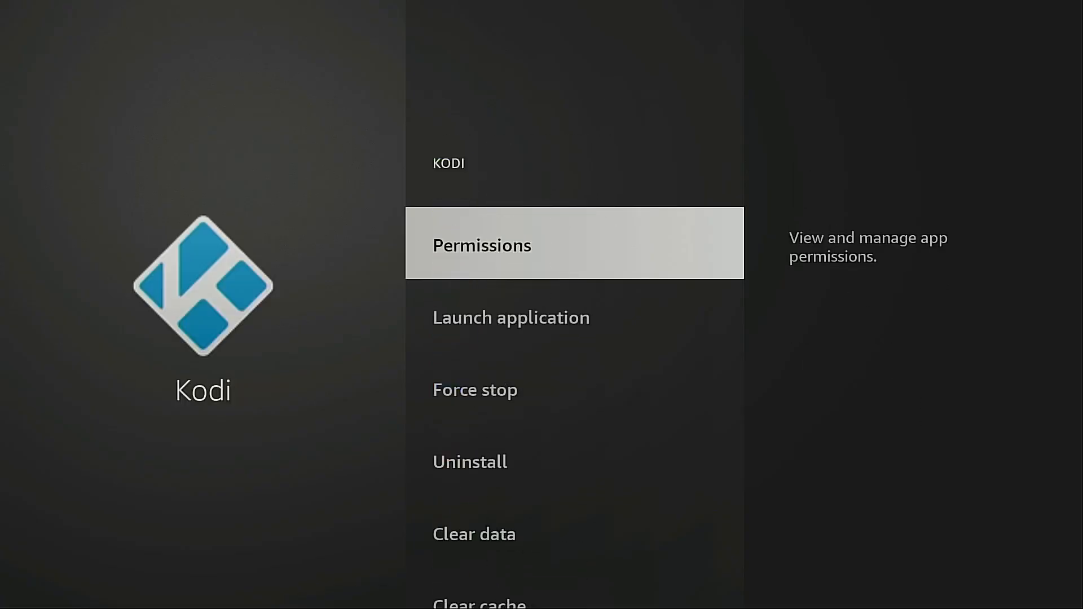
pyautogui.click(482, 245)
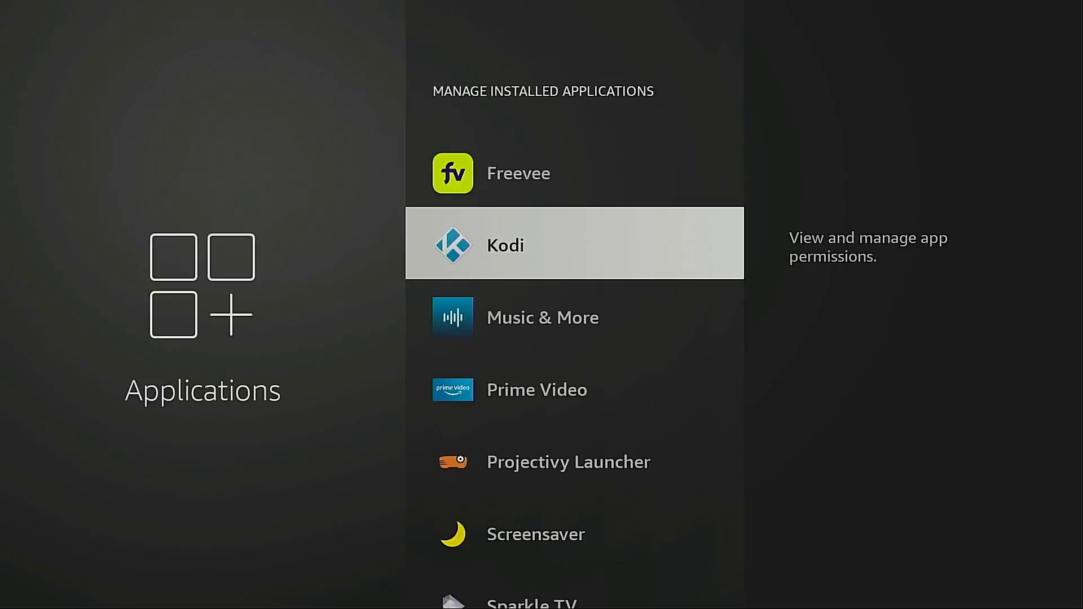
pyautogui.scroll(-3)
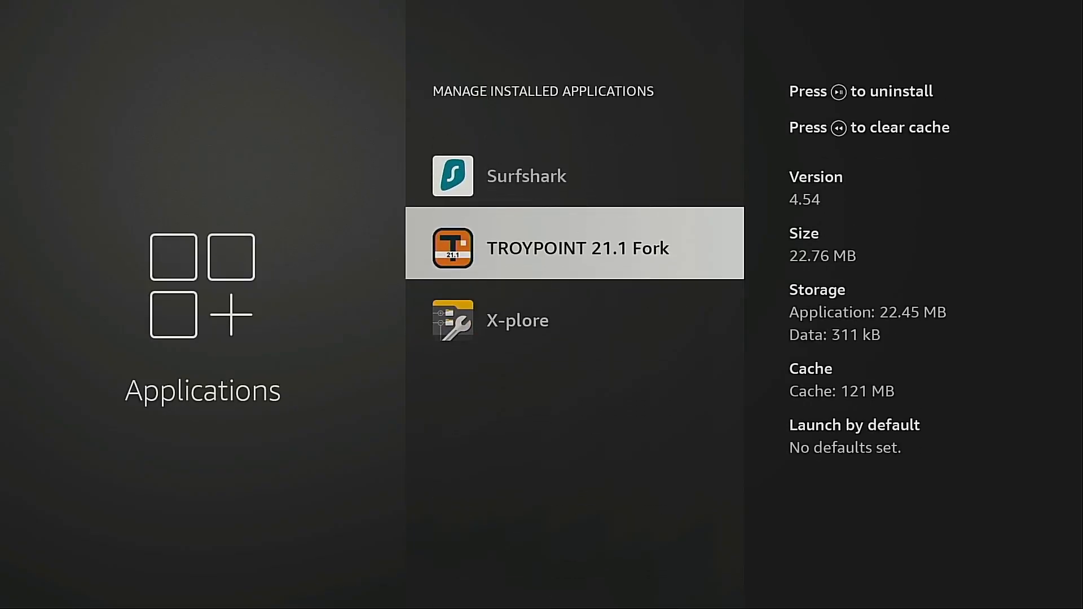
# - Set TROYPOINT 21.1 Fork's Files and Media permission to All Files
pyautogui.click(576, 247)
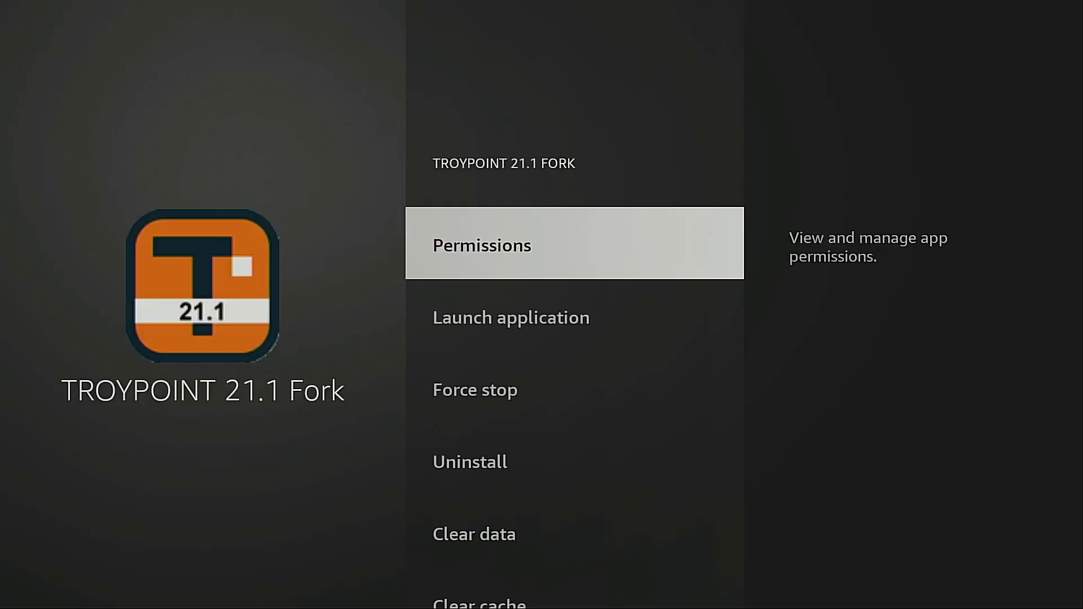
pyautogui.click(481, 245)
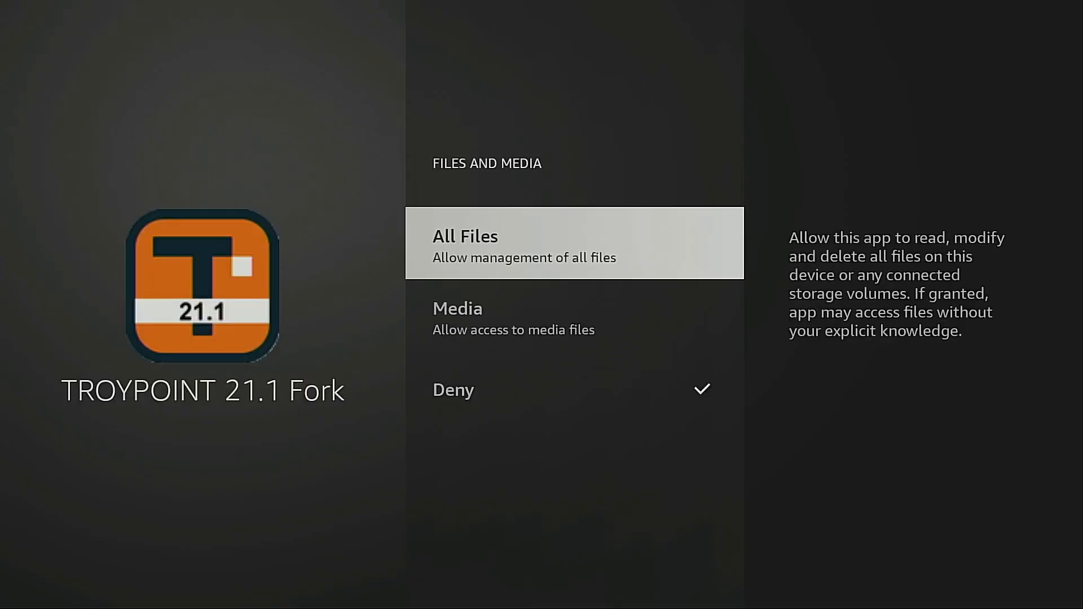
pyautogui.click(575, 243)
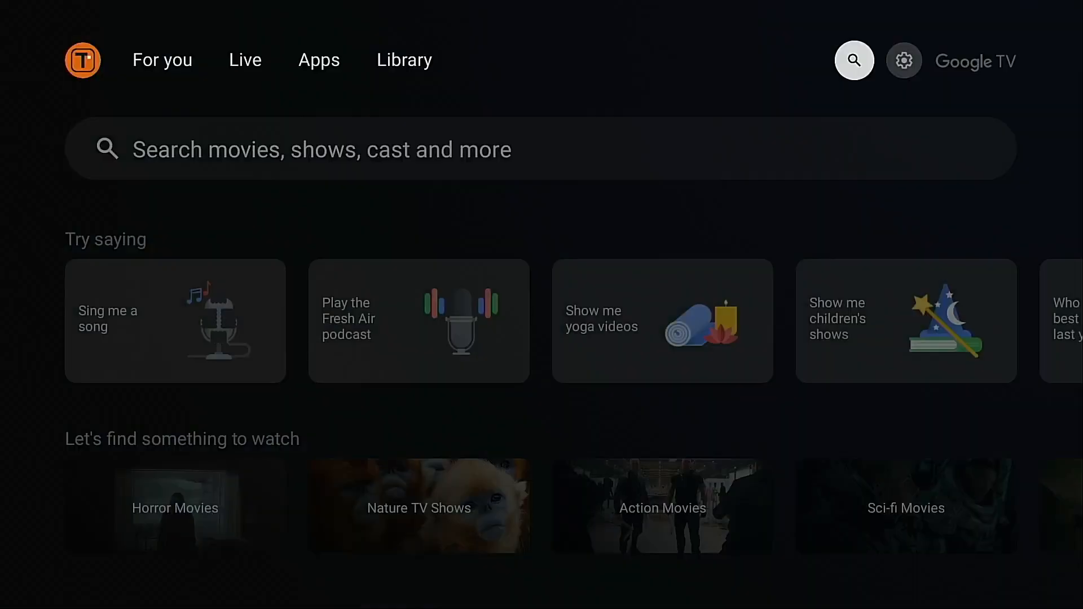
# - Open TROYPOINT 21.1 Fork from the Your apps row on the home screen
pyautogui.scroll(-3)
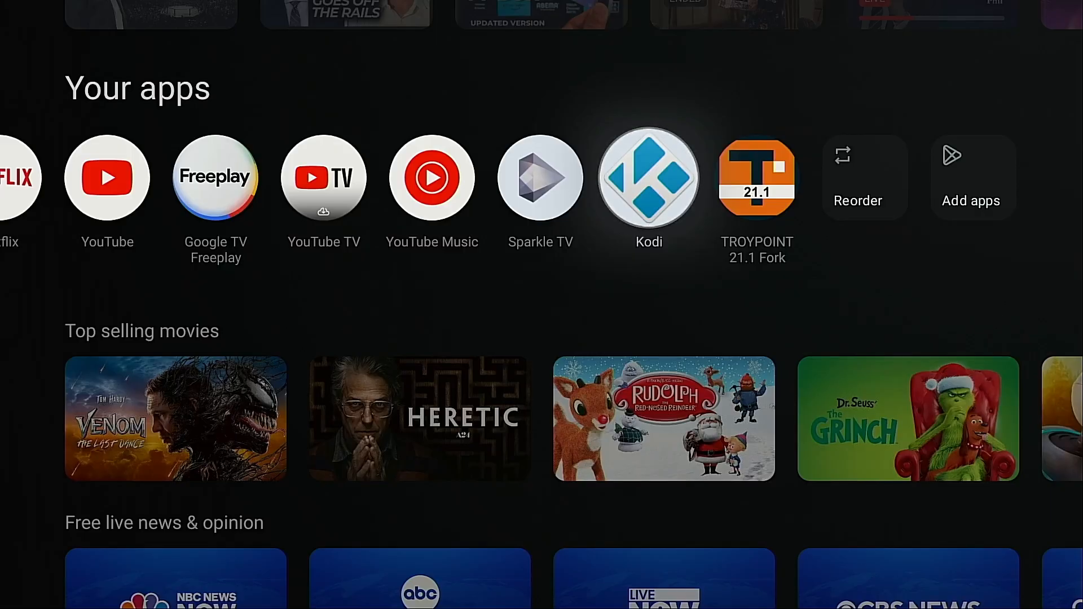
pyautogui.click(649, 181)
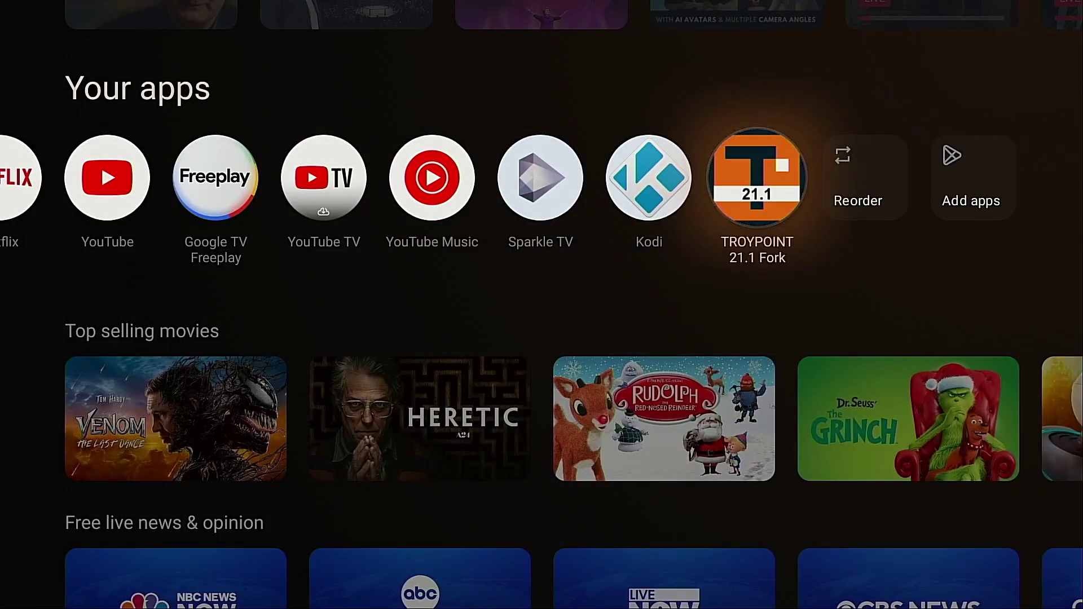
pyautogui.click(757, 177)
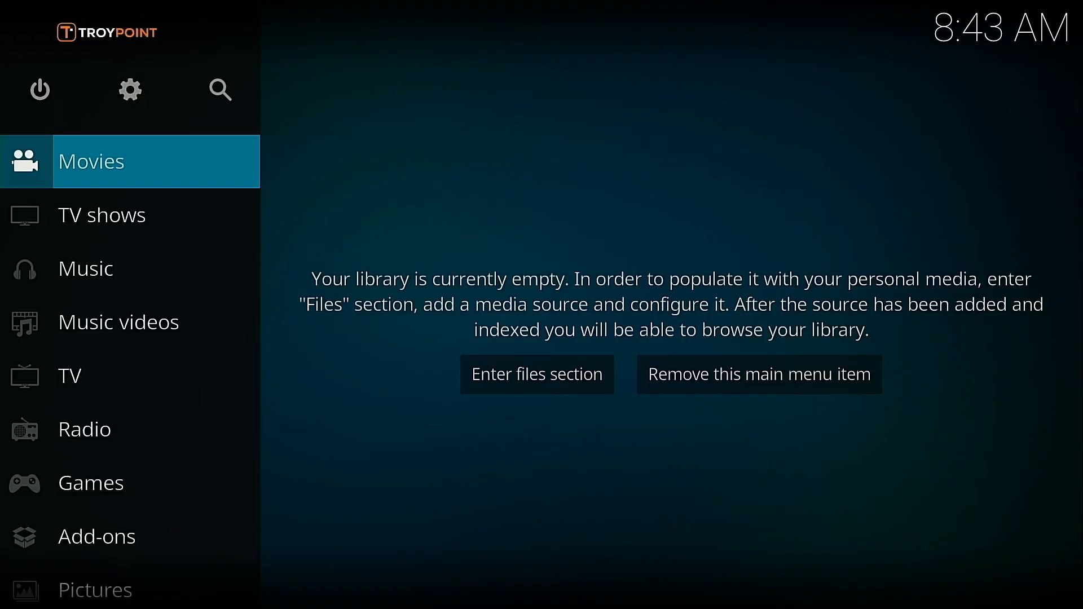
# - Open System > System information to view build 21.1 (21.1.0)
pyautogui.click(130, 90)
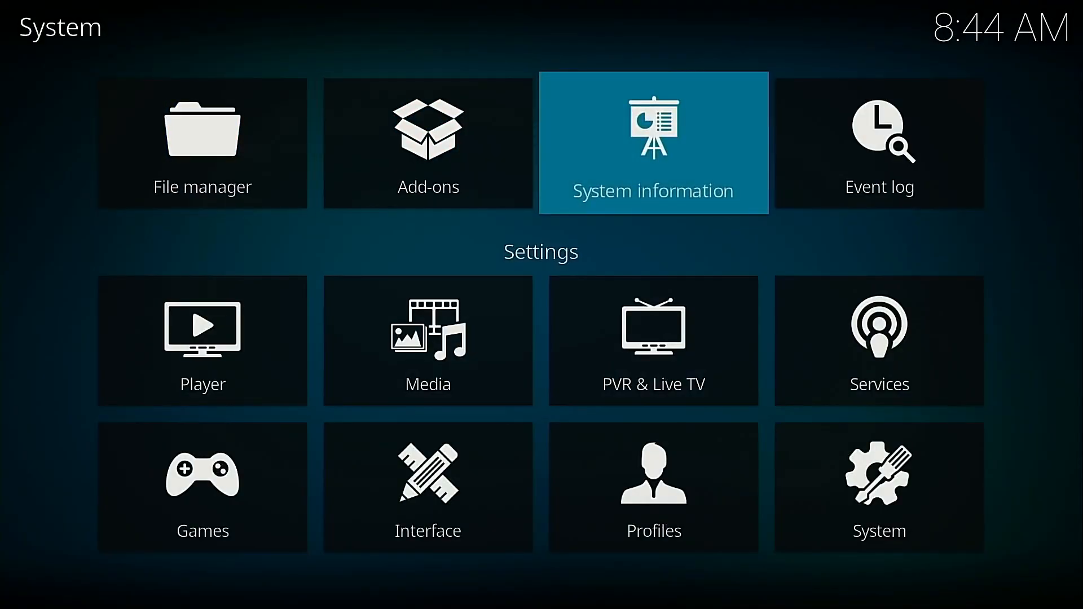
pyautogui.click(653, 143)
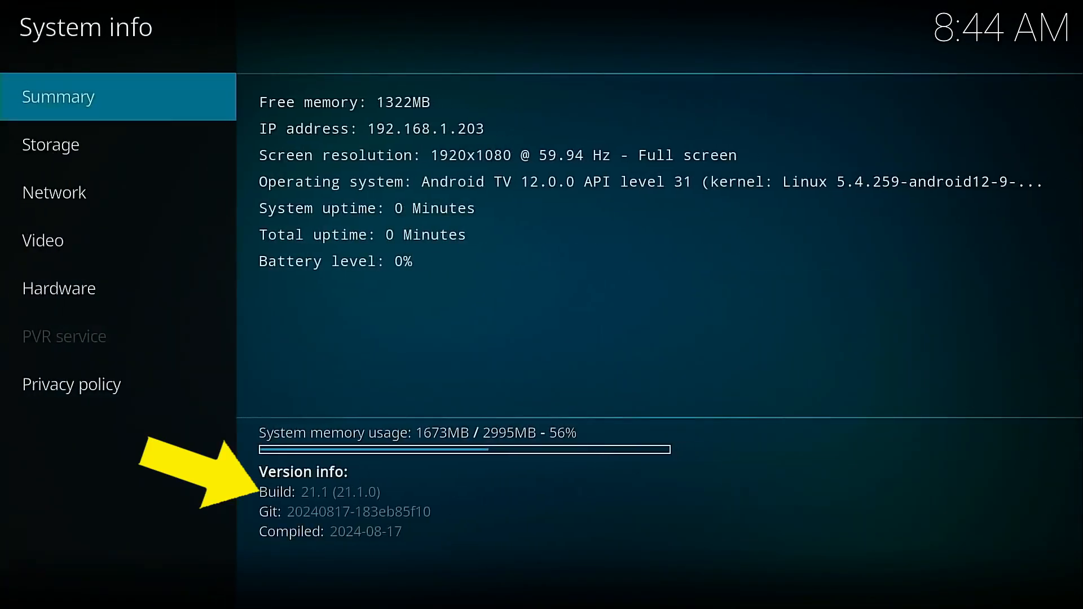